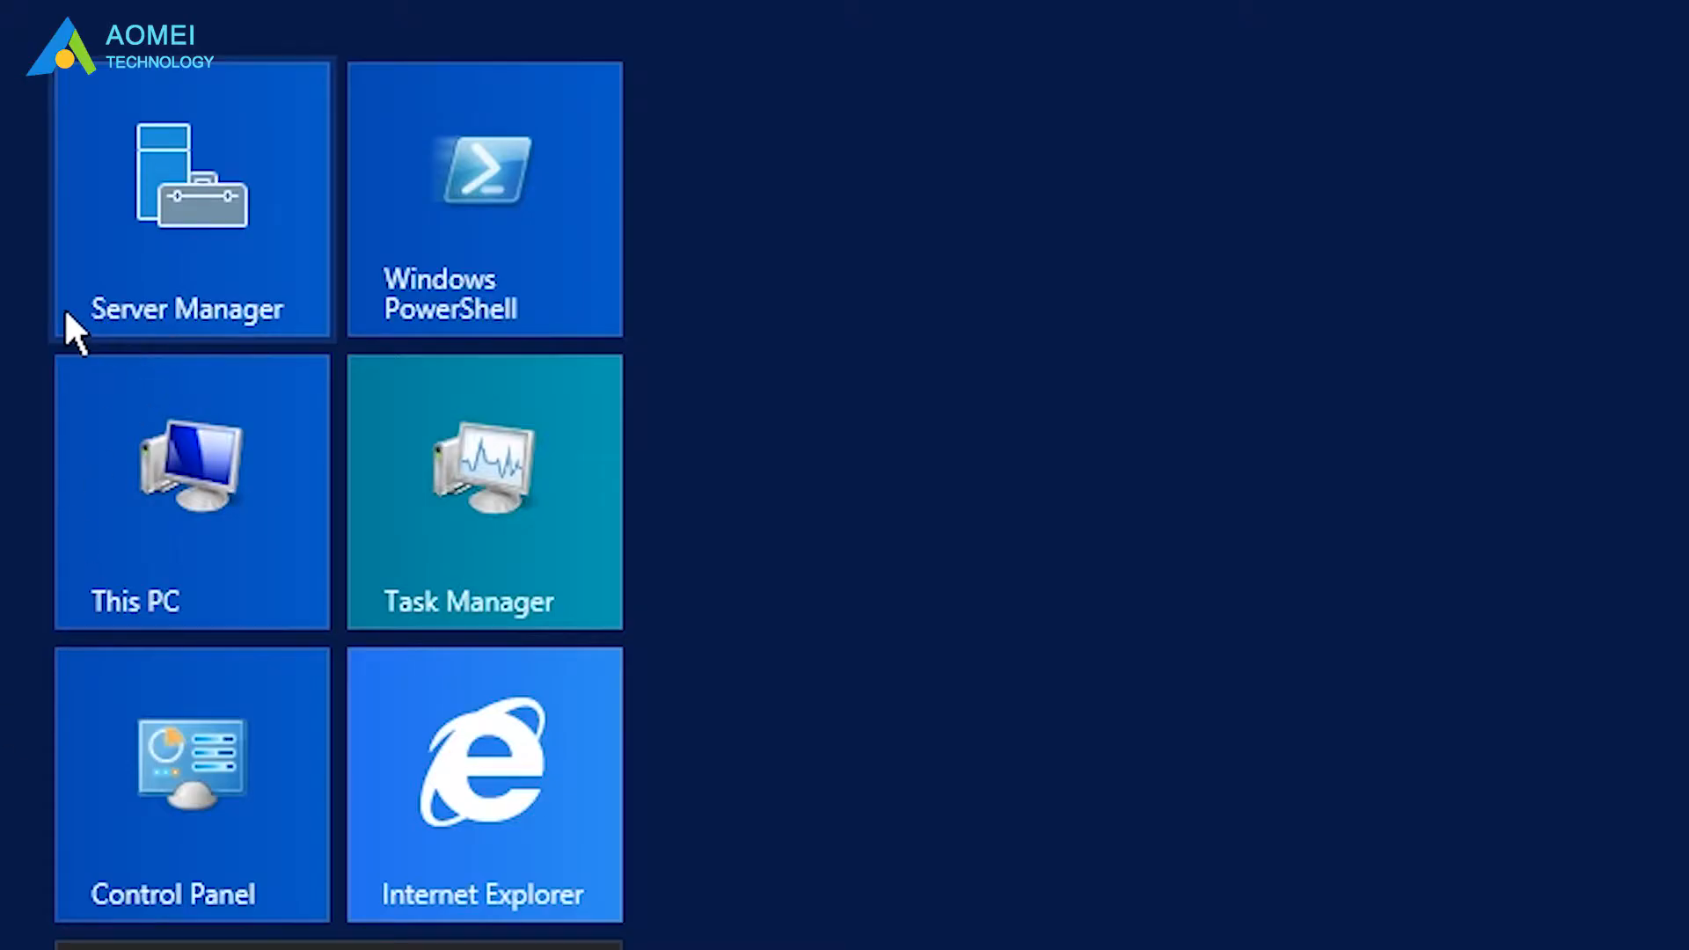
- Run Export-SmigServerSetting for all users and groups to C:\SysAdminExportMigUsersGroups, then close the console
{"action": "left_click", "coordinate": [1166, 205]}
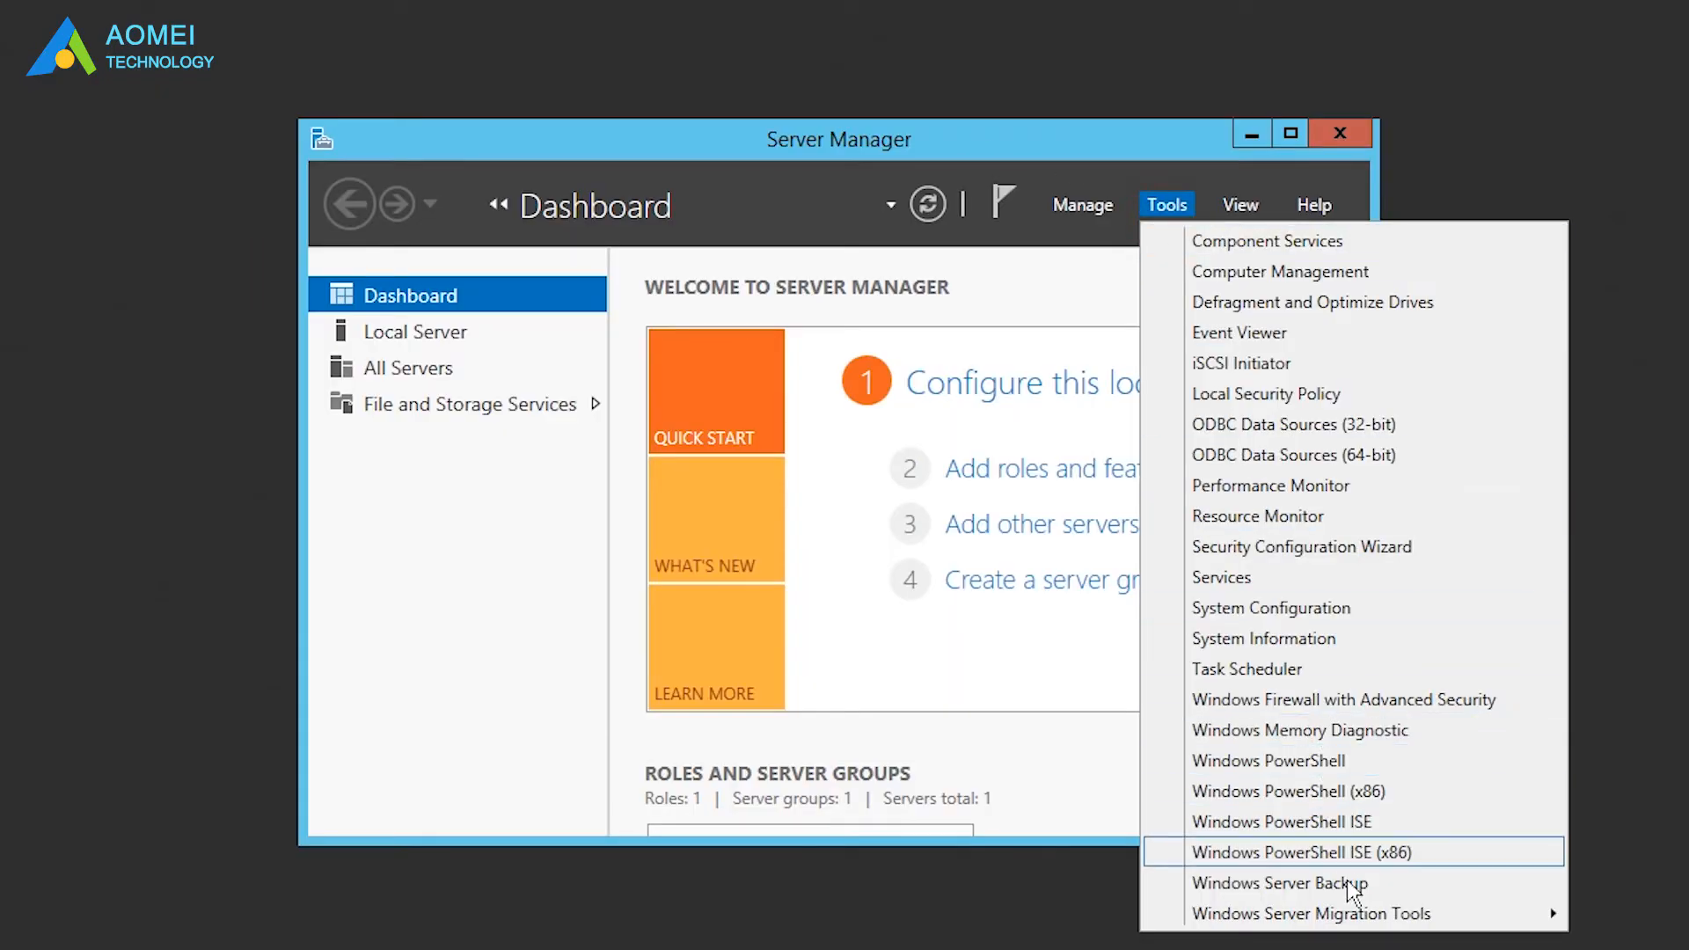
{"action": "mouse_move", "coordinate": [1310, 913]}
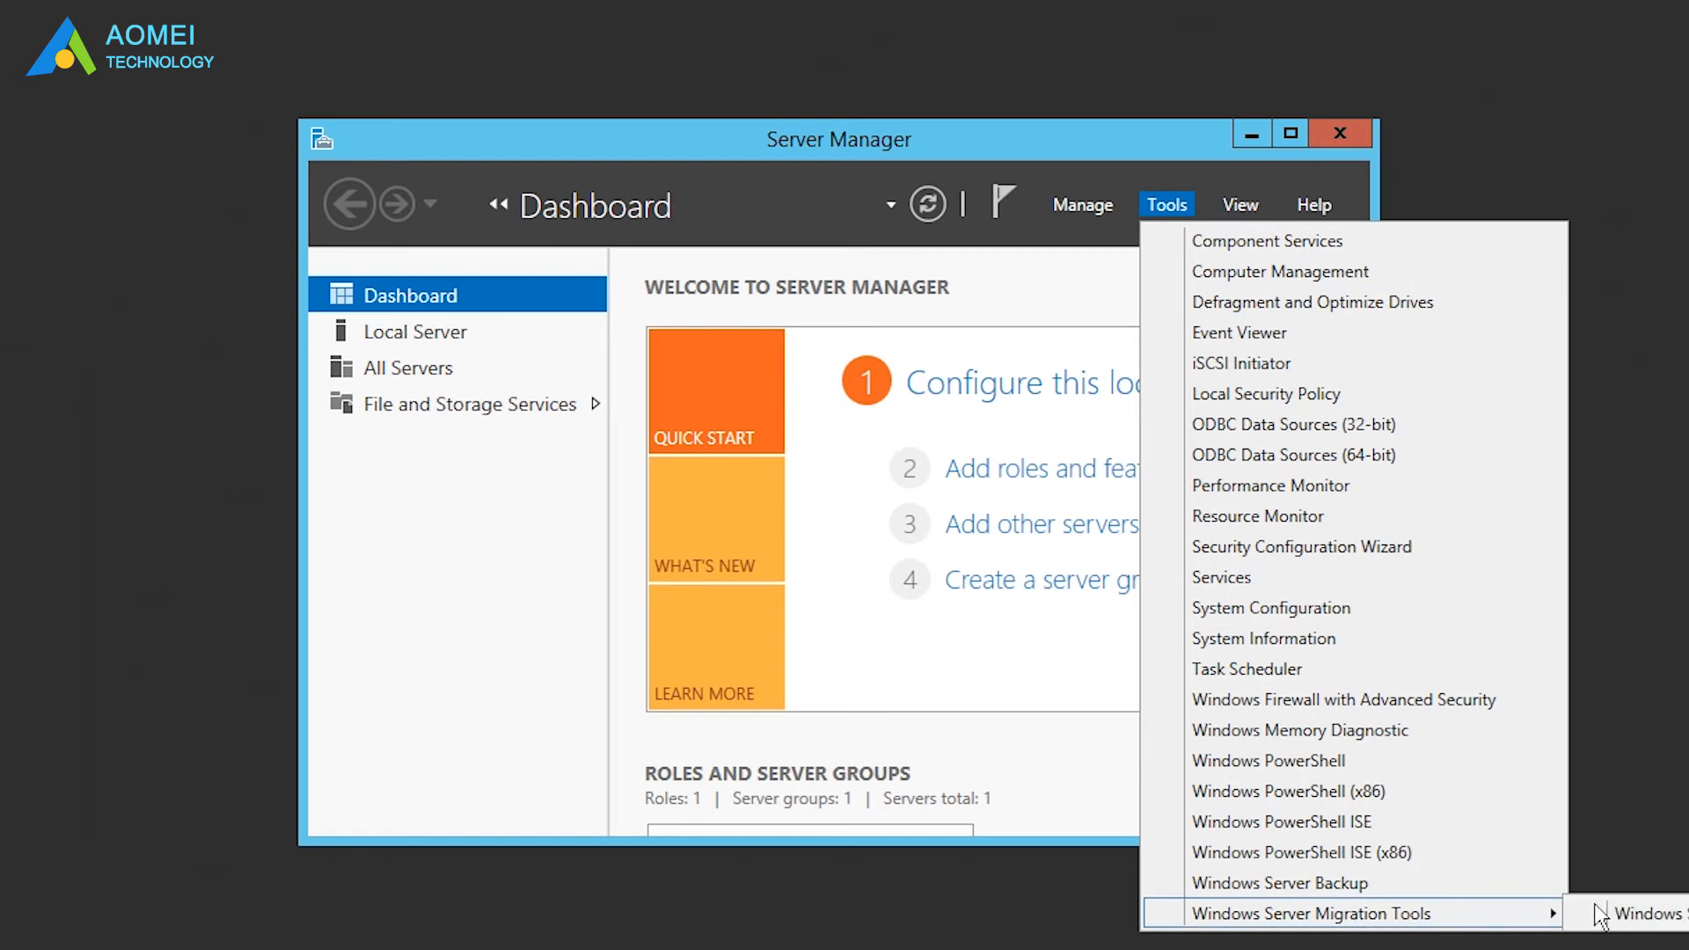
{"action": "left_click", "coordinate": [1309, 913]}
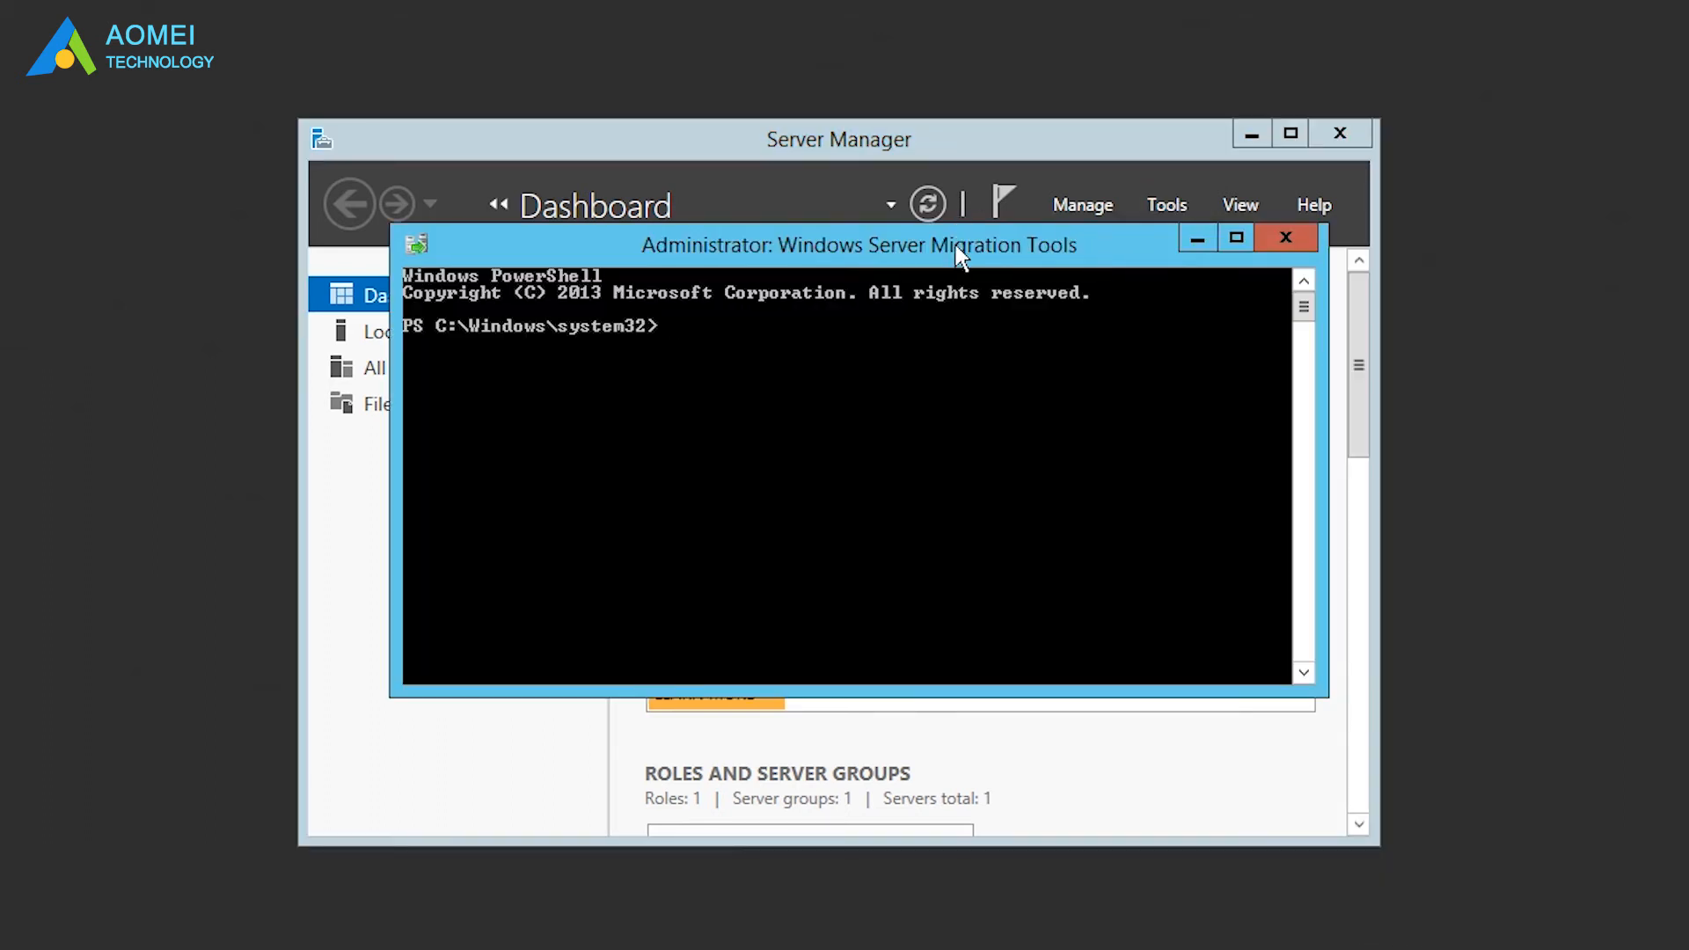
{"action": "type", "text": "Exp"}
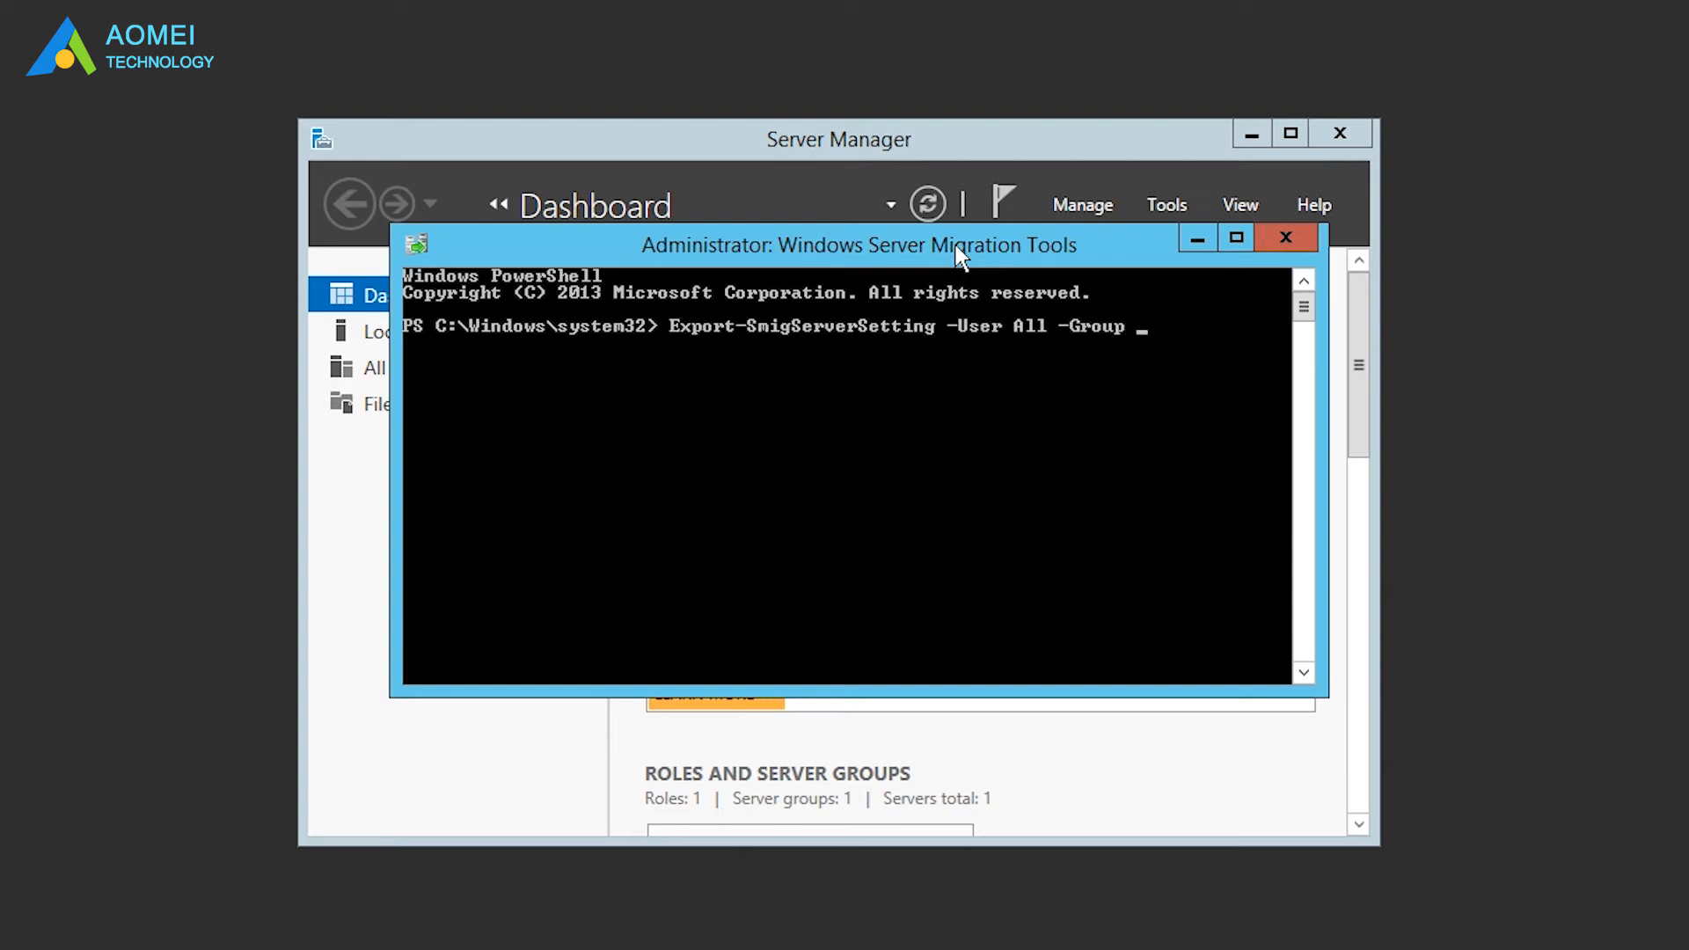
{"action": "type", "text": "-Path C:\\SysAdminE"}
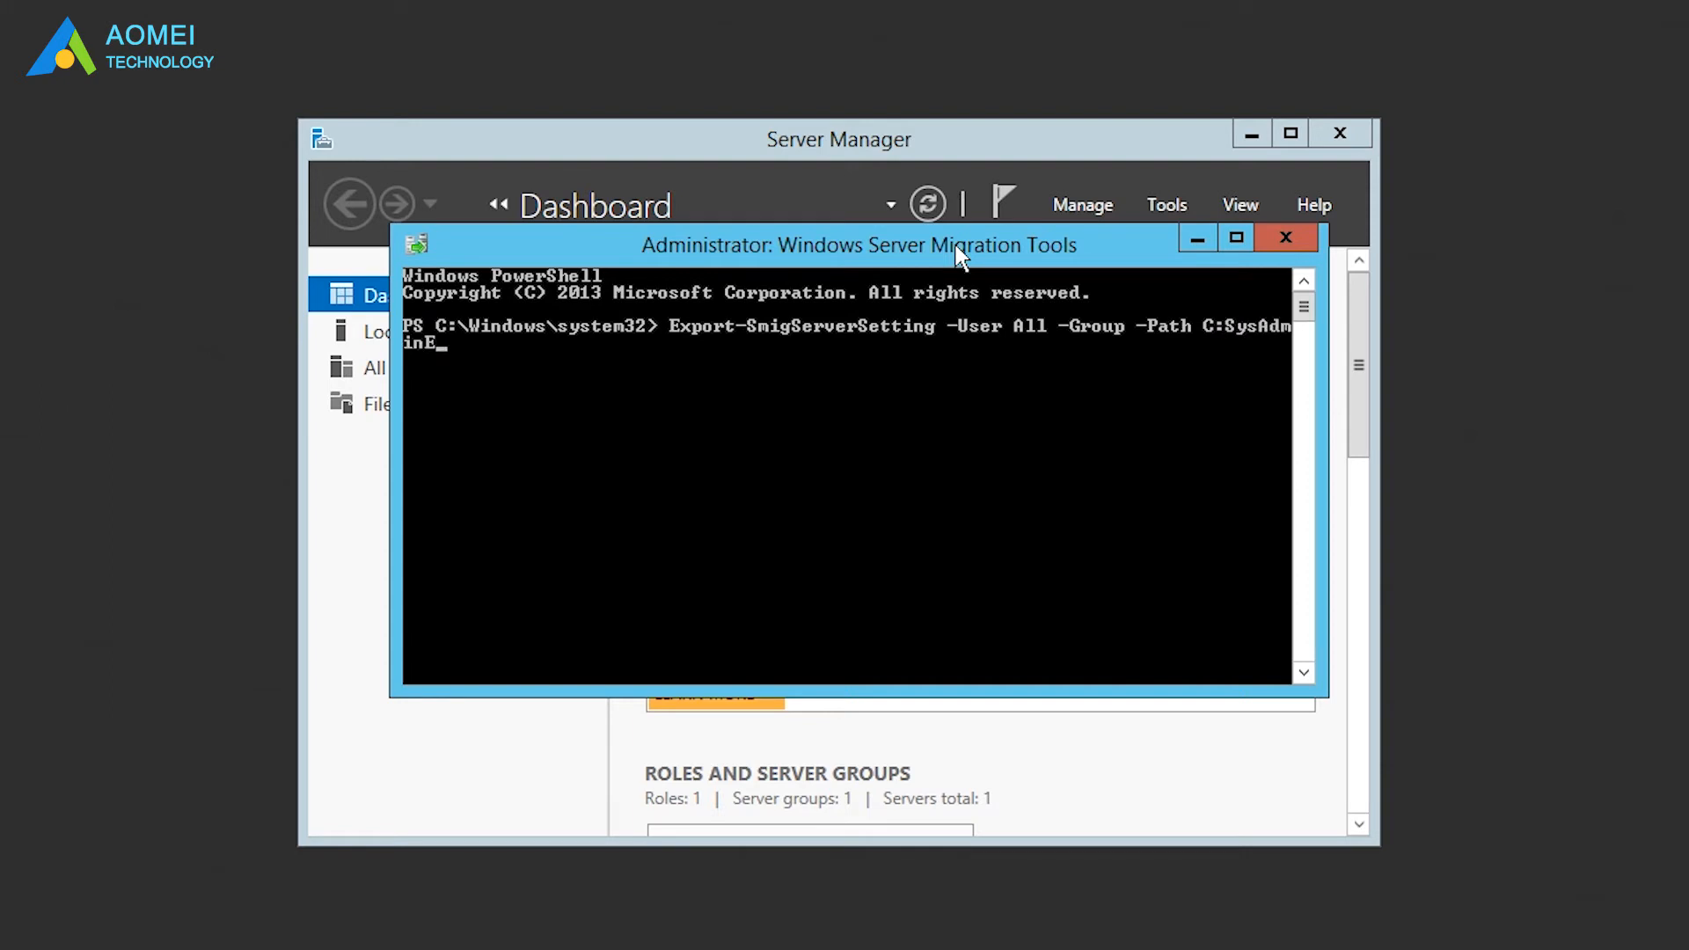
{"action": "type", "text": "xportMigUsersGroups"}
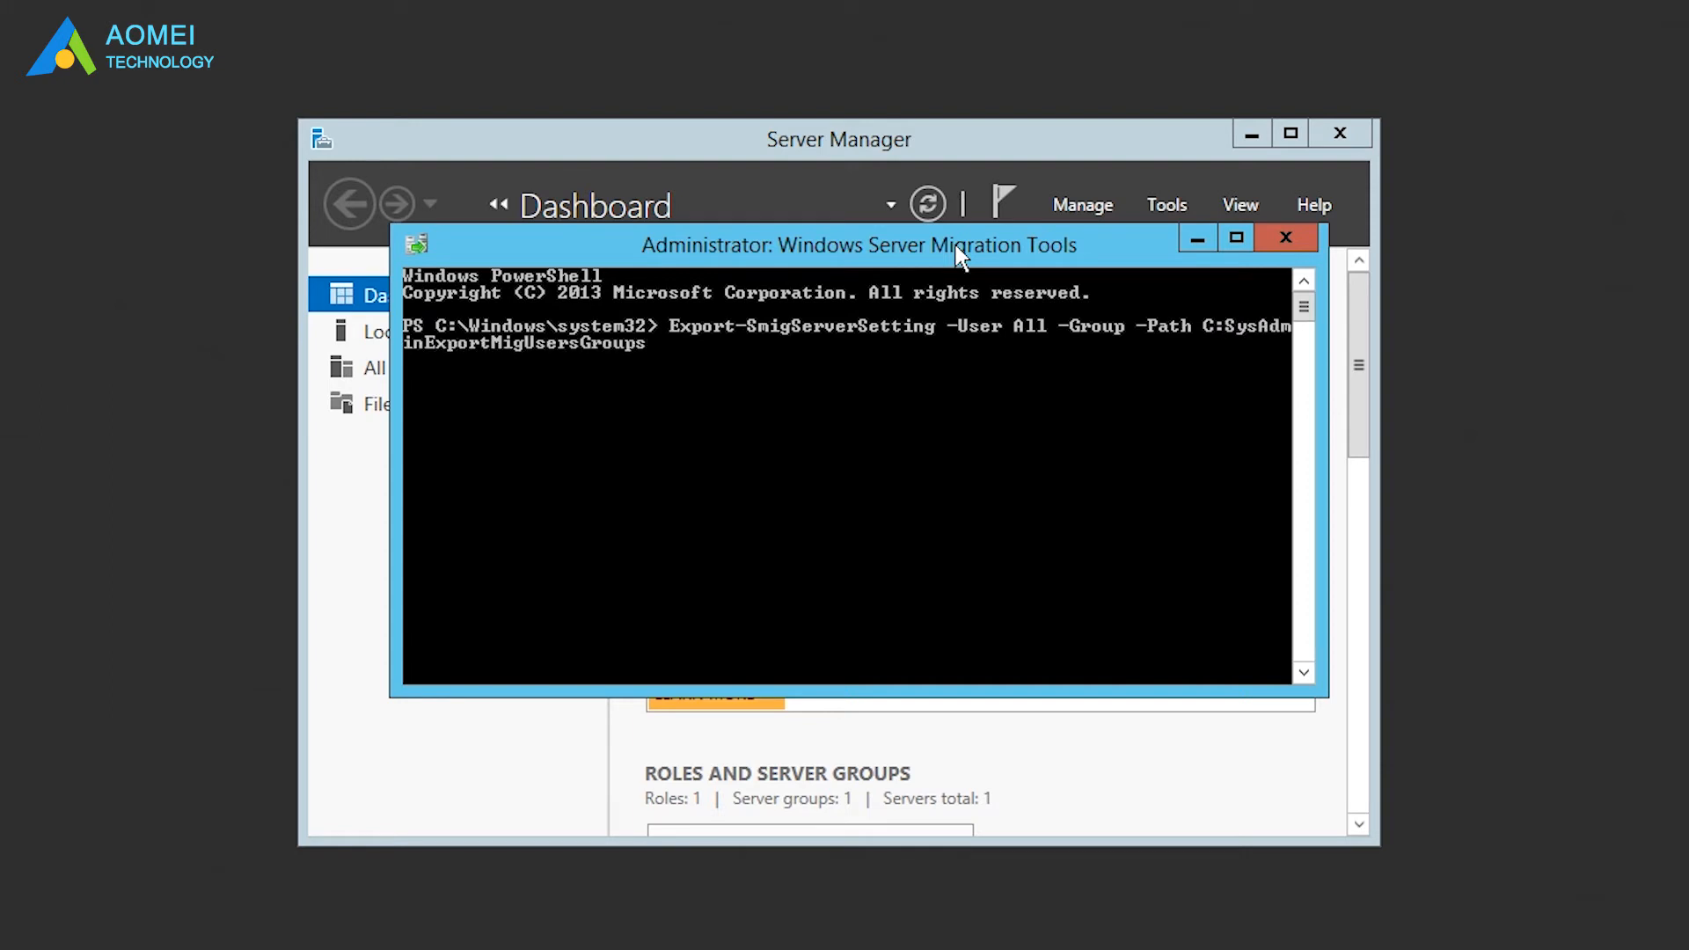
{"action": "type", "text": "-Verbose"}
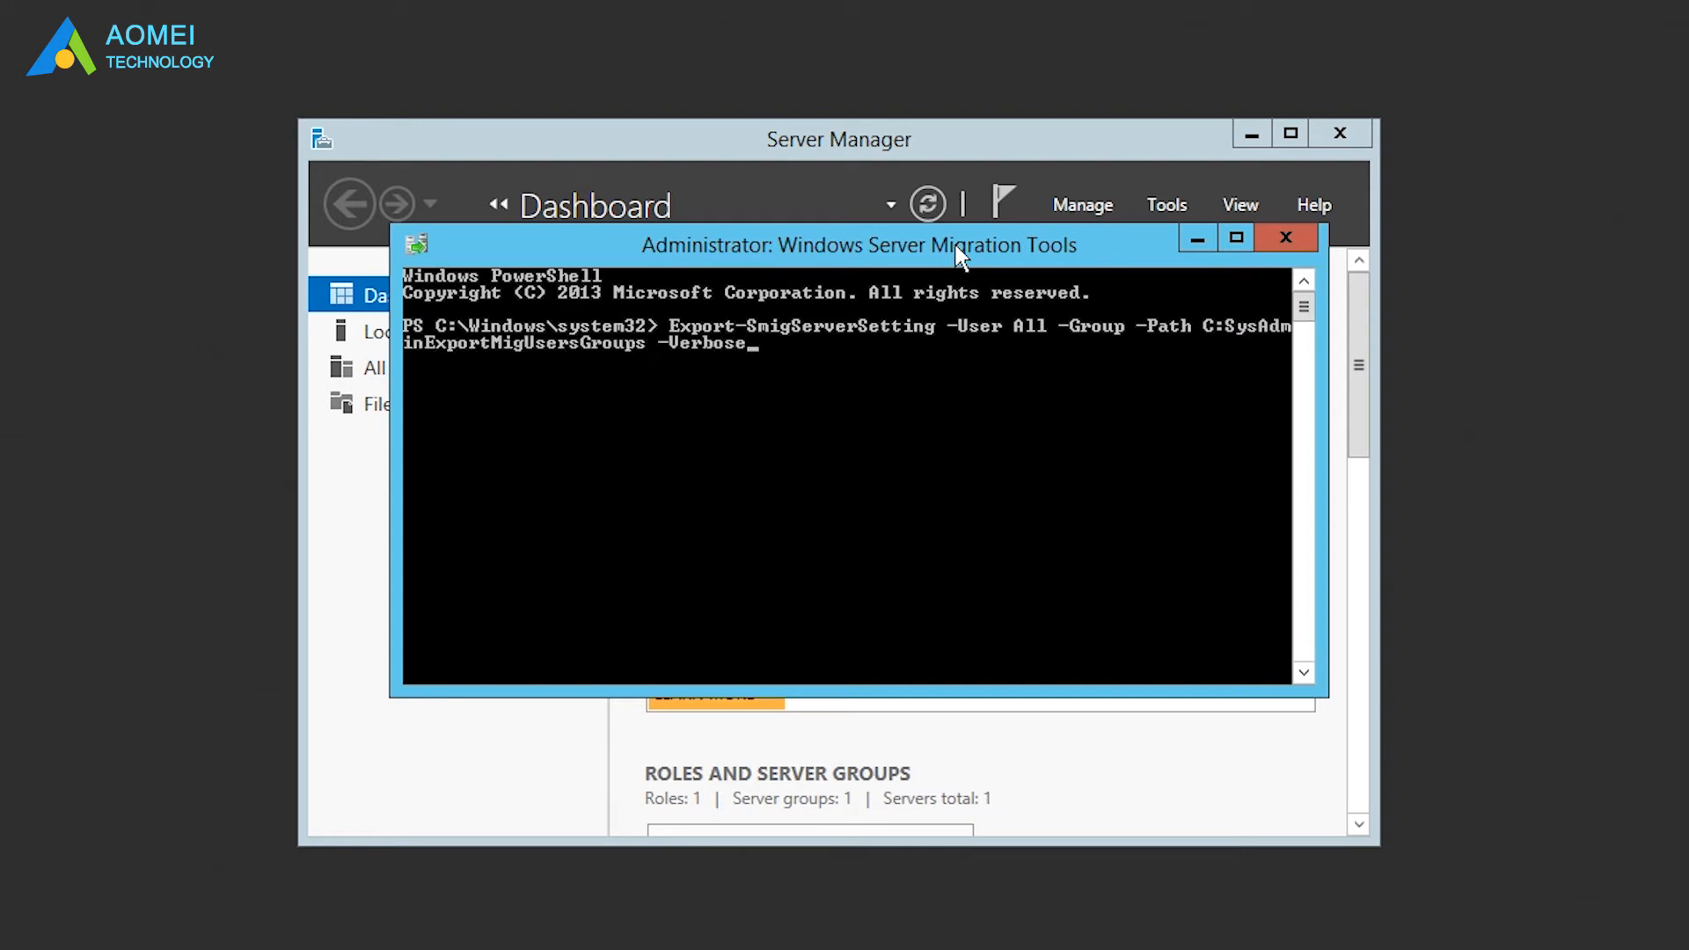
{"action": "left_click", "coordinate": [1284, 237]}
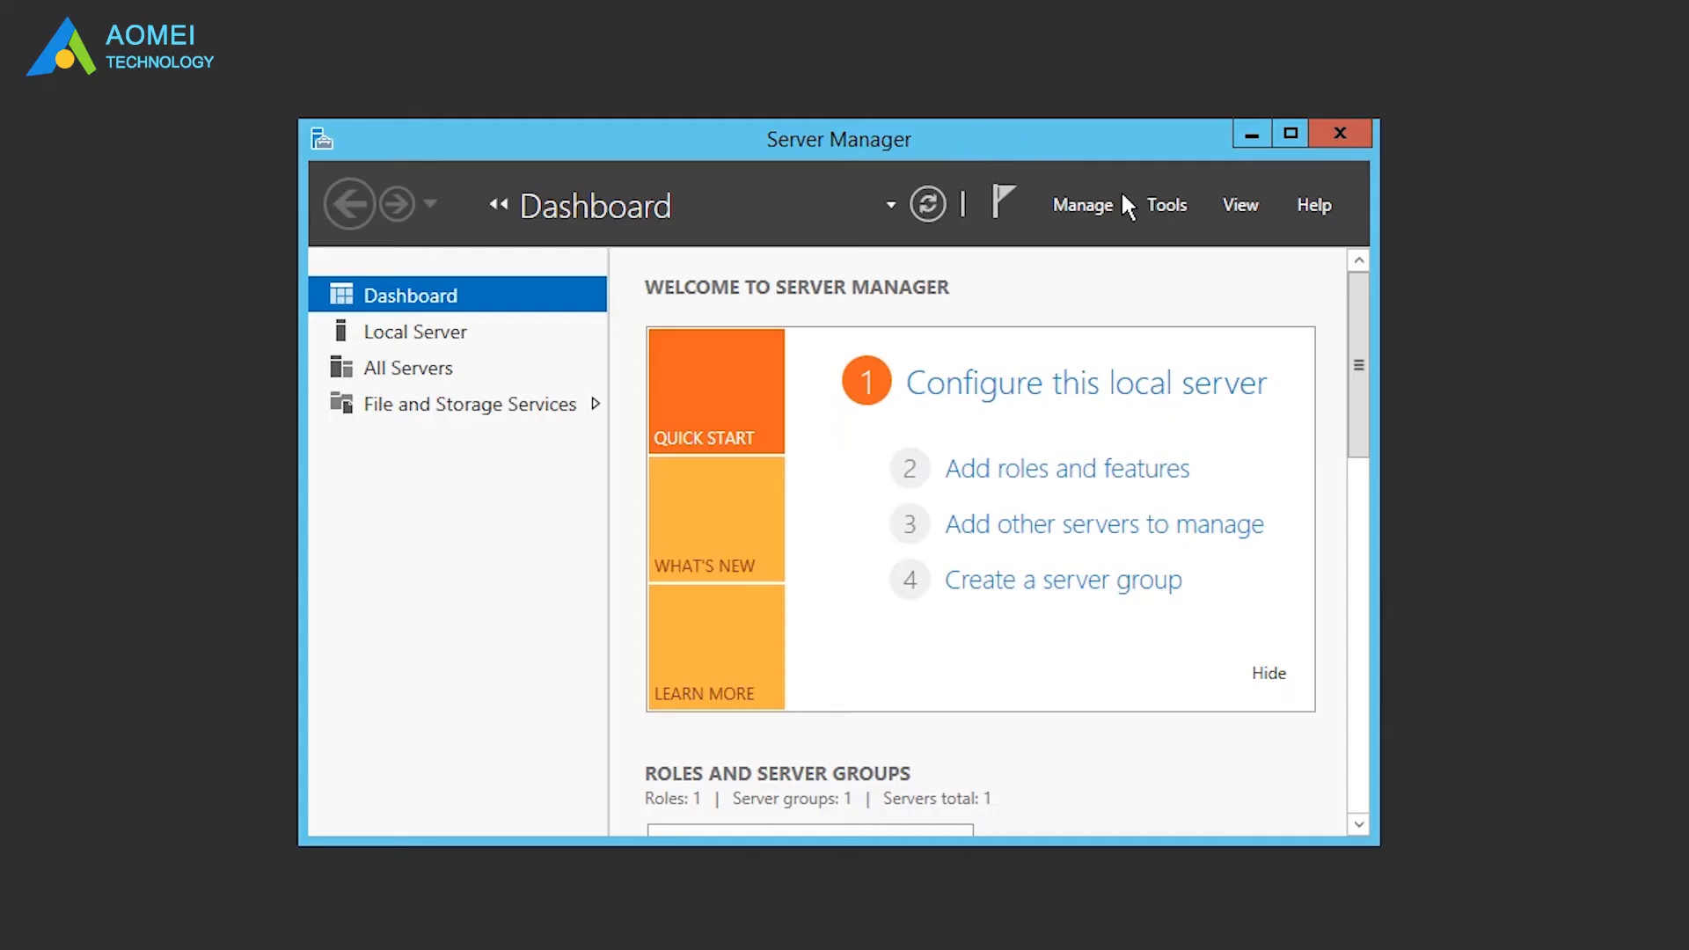
- Type Import-SmigServerSetting -User Enabled -Group from C:\SysAdminExportMigUsersGroups with -Verbose
{"action": "left_click", "coordinate": [1165, 205]}
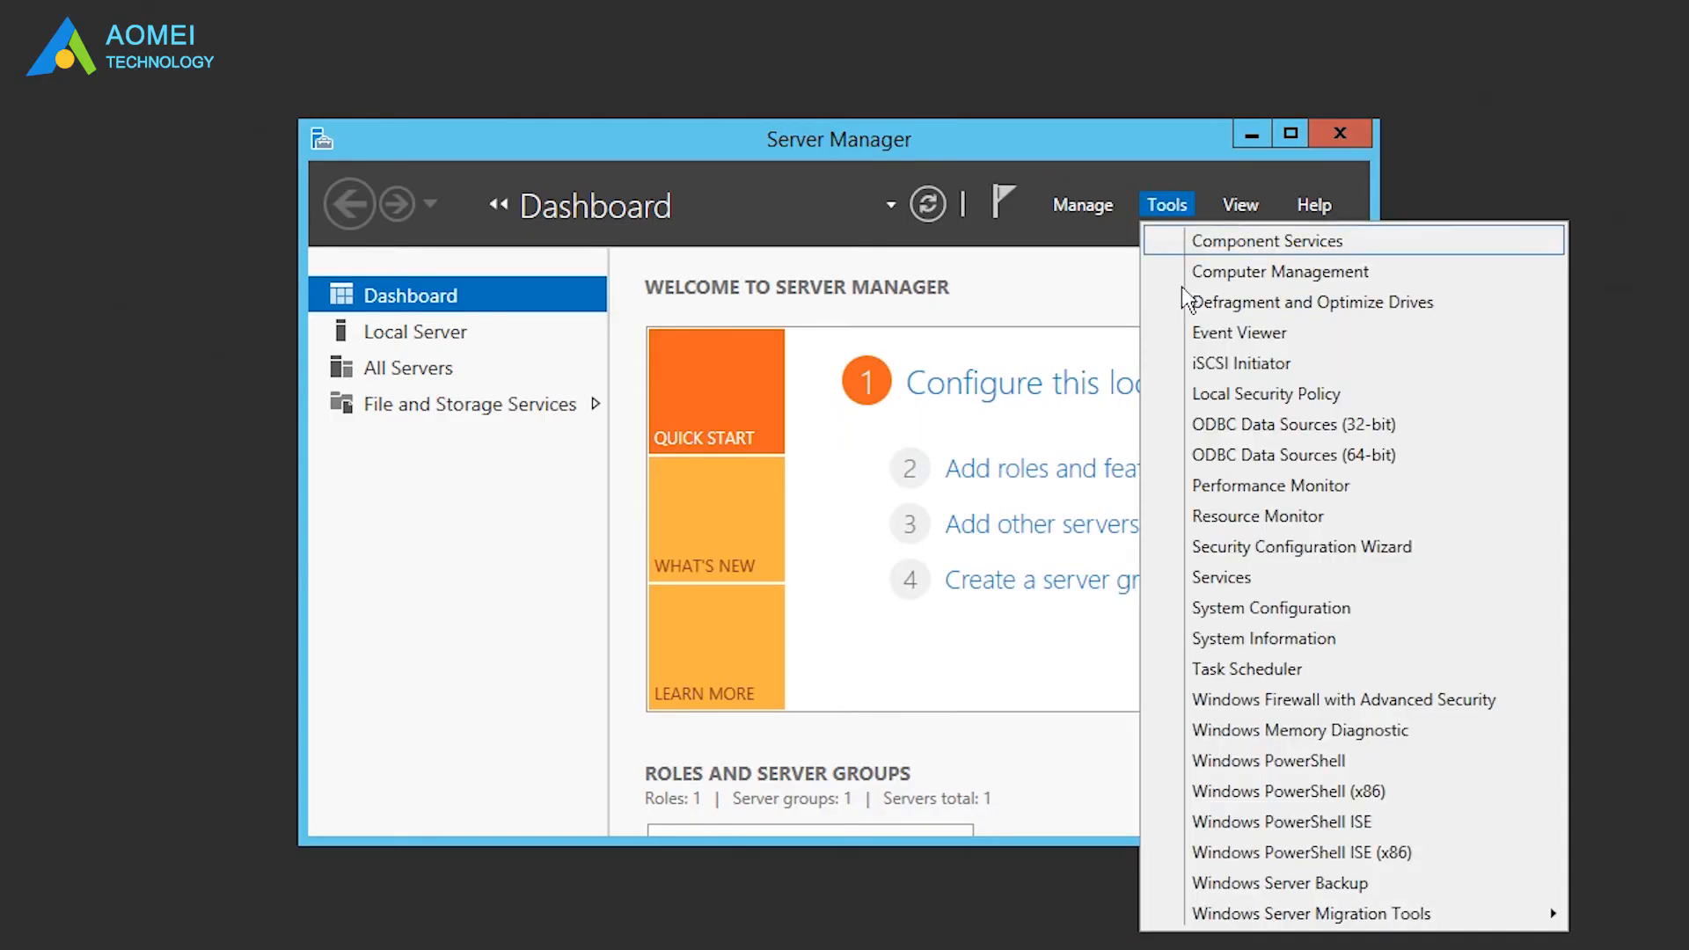
{"action": "mouse_move", "coordinate": [1310, 913]}
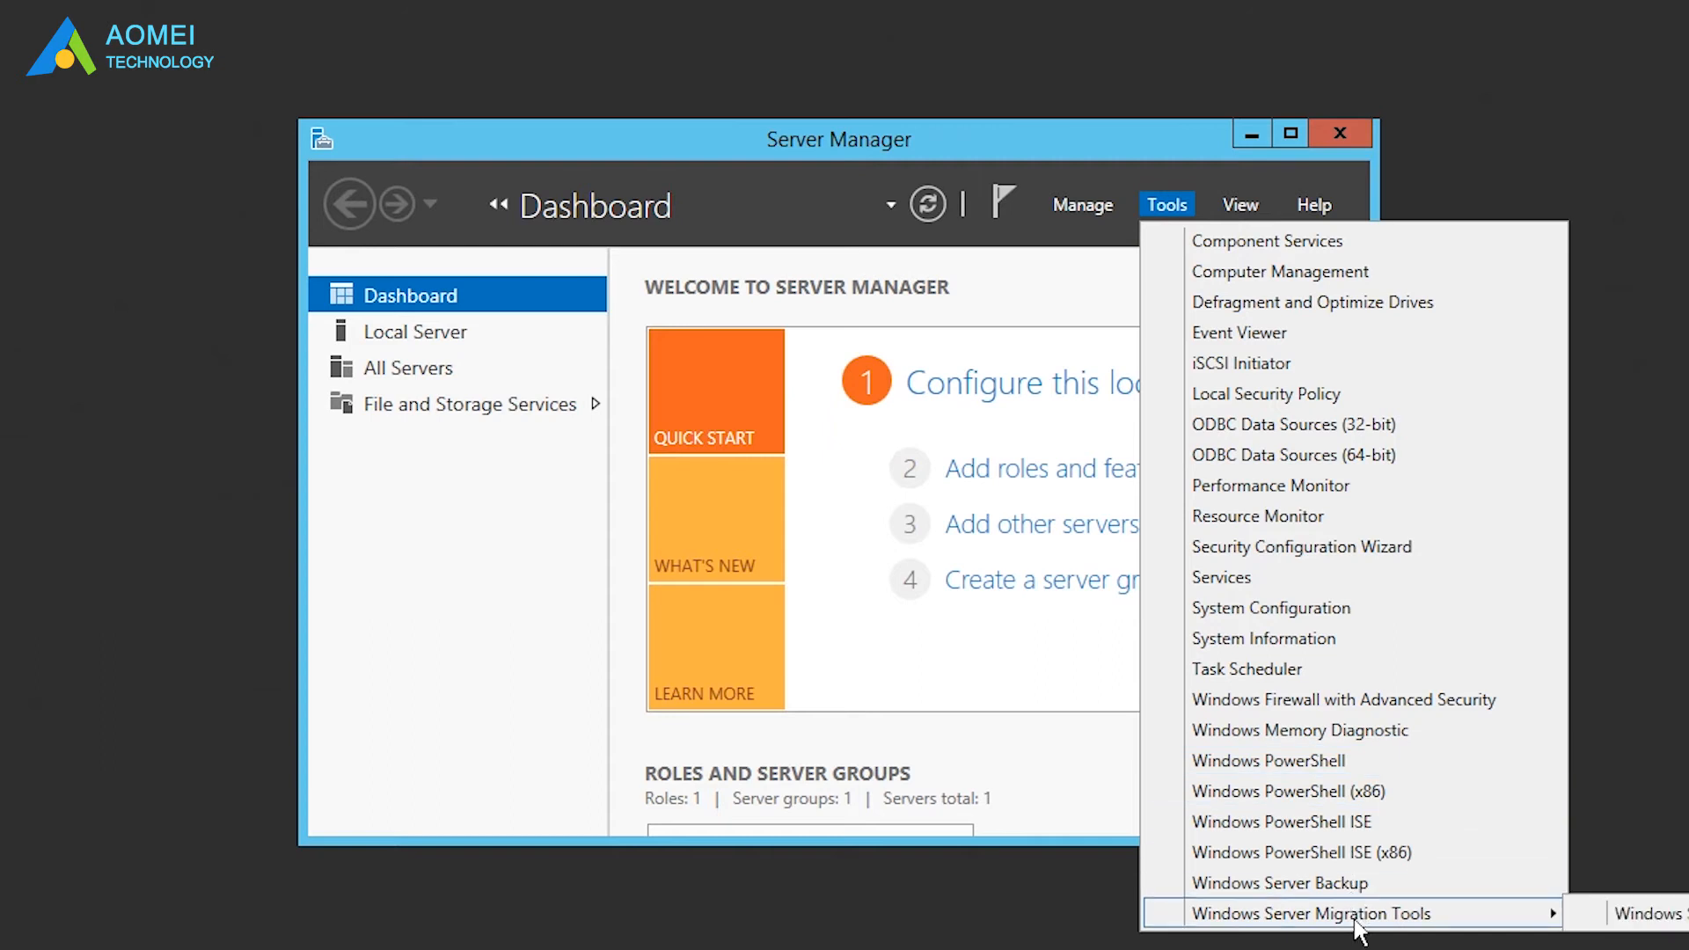
{"action": "left_click", "coordinate": [1309, 912]}
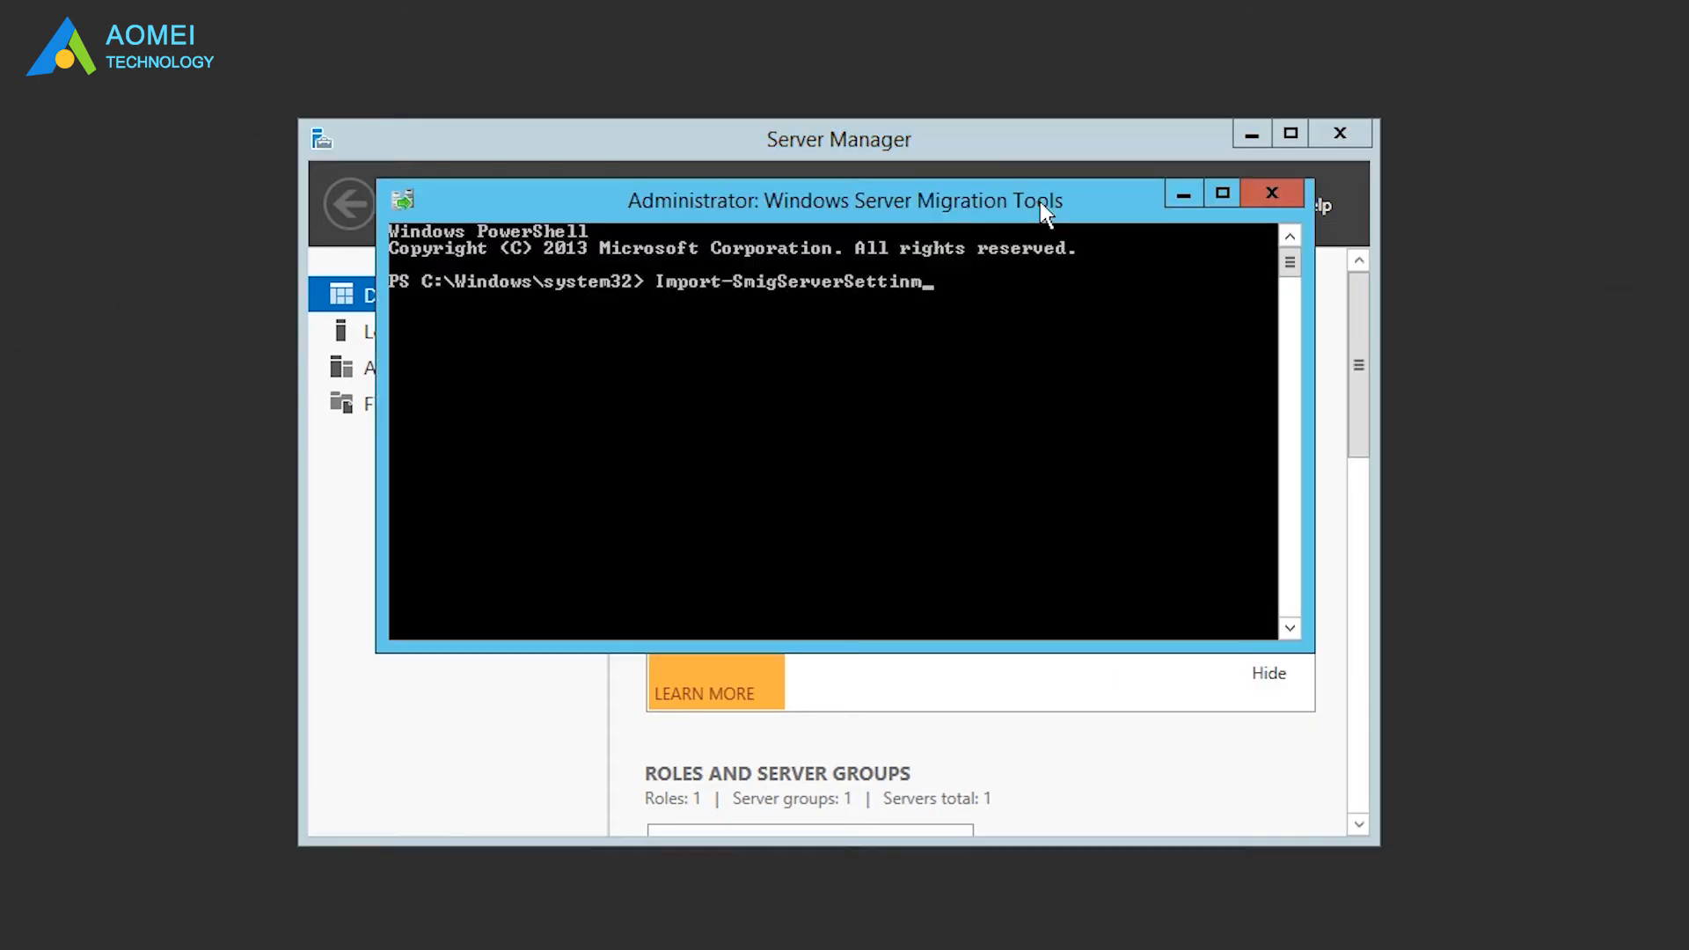
{"action": "type", "text": "-User Enabled"}
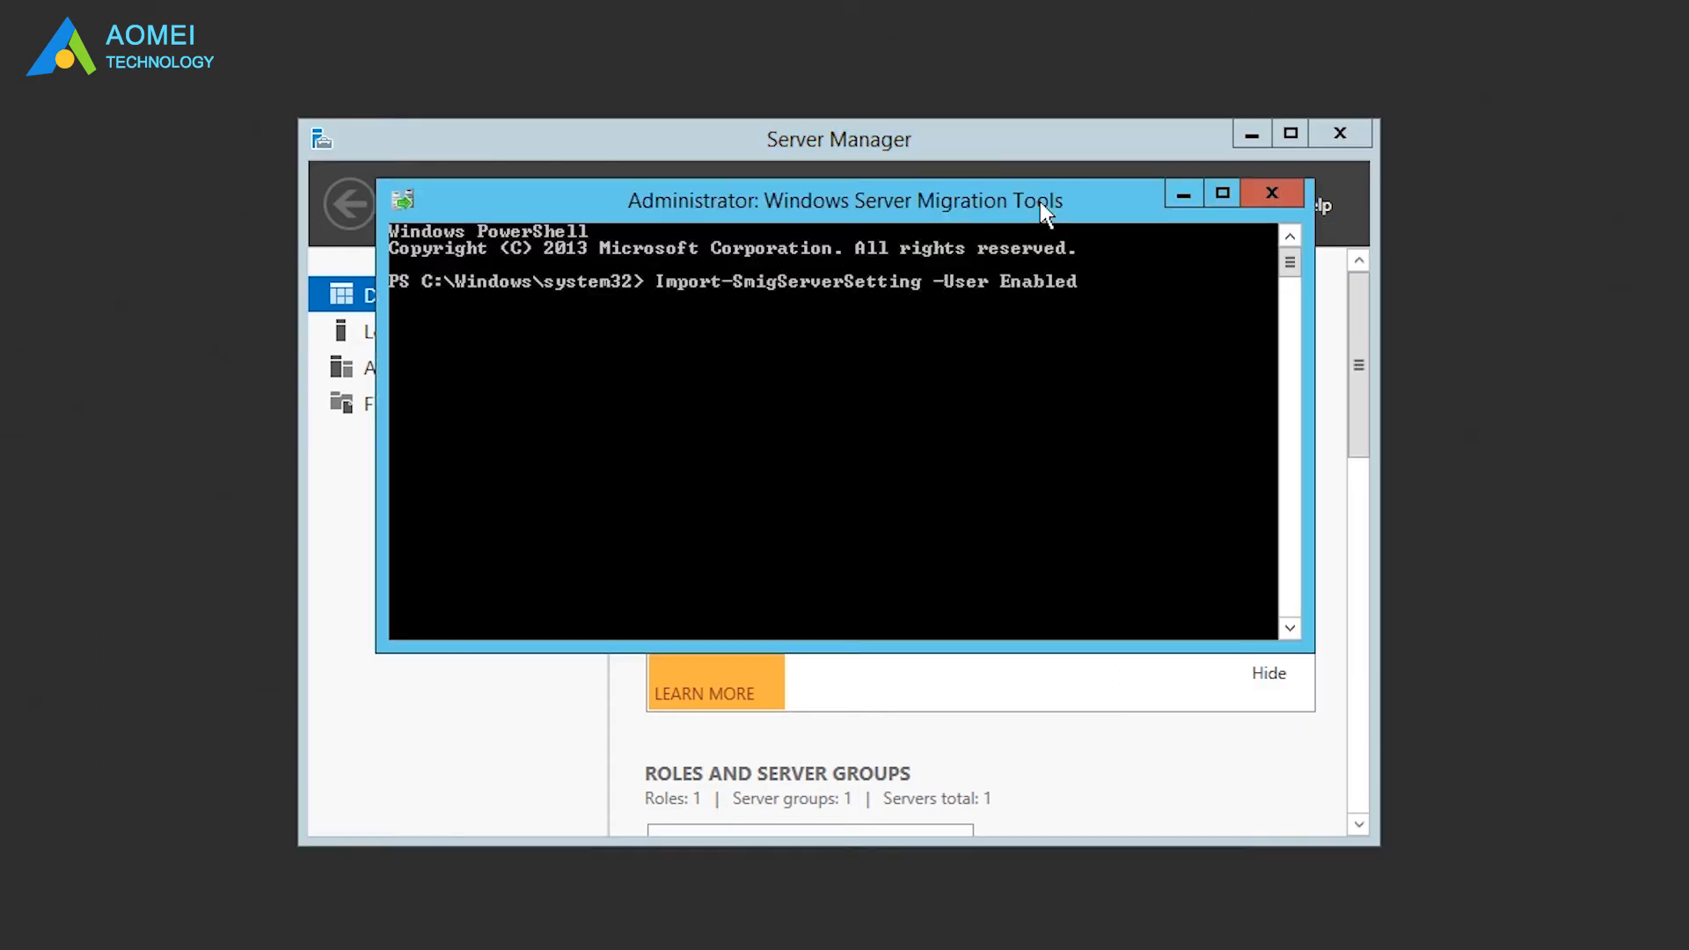
{"action": "type", "text": "-Group -Path C:\\SysAdi"}
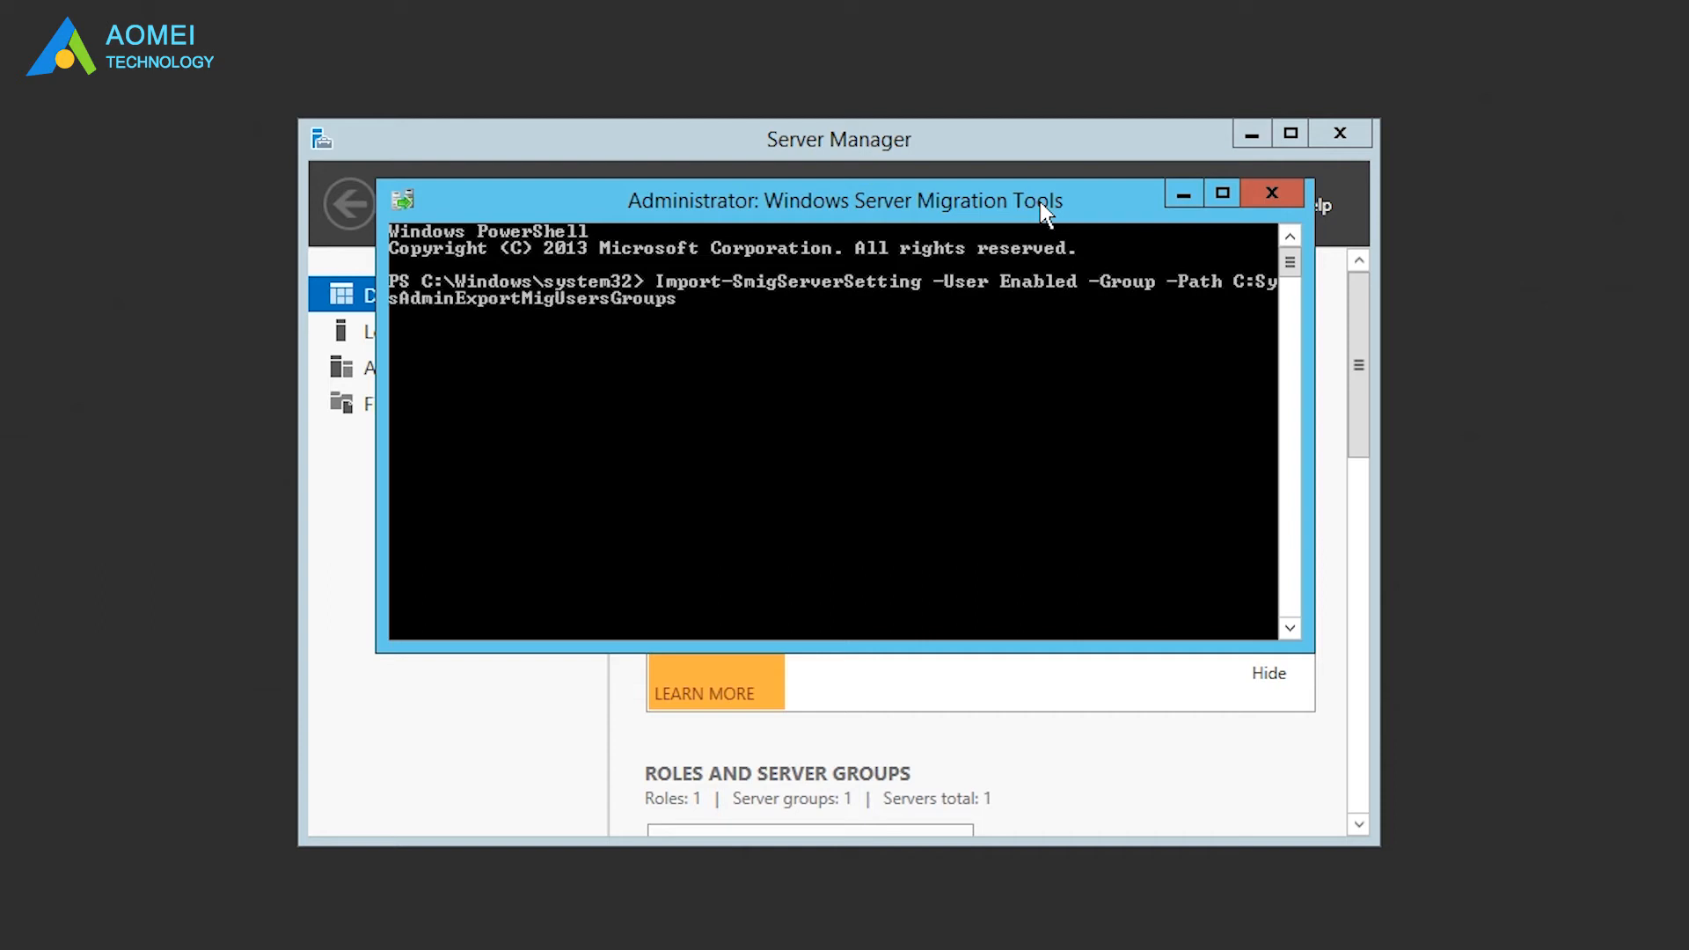
{"action": "type", "text": "-Verbose"}
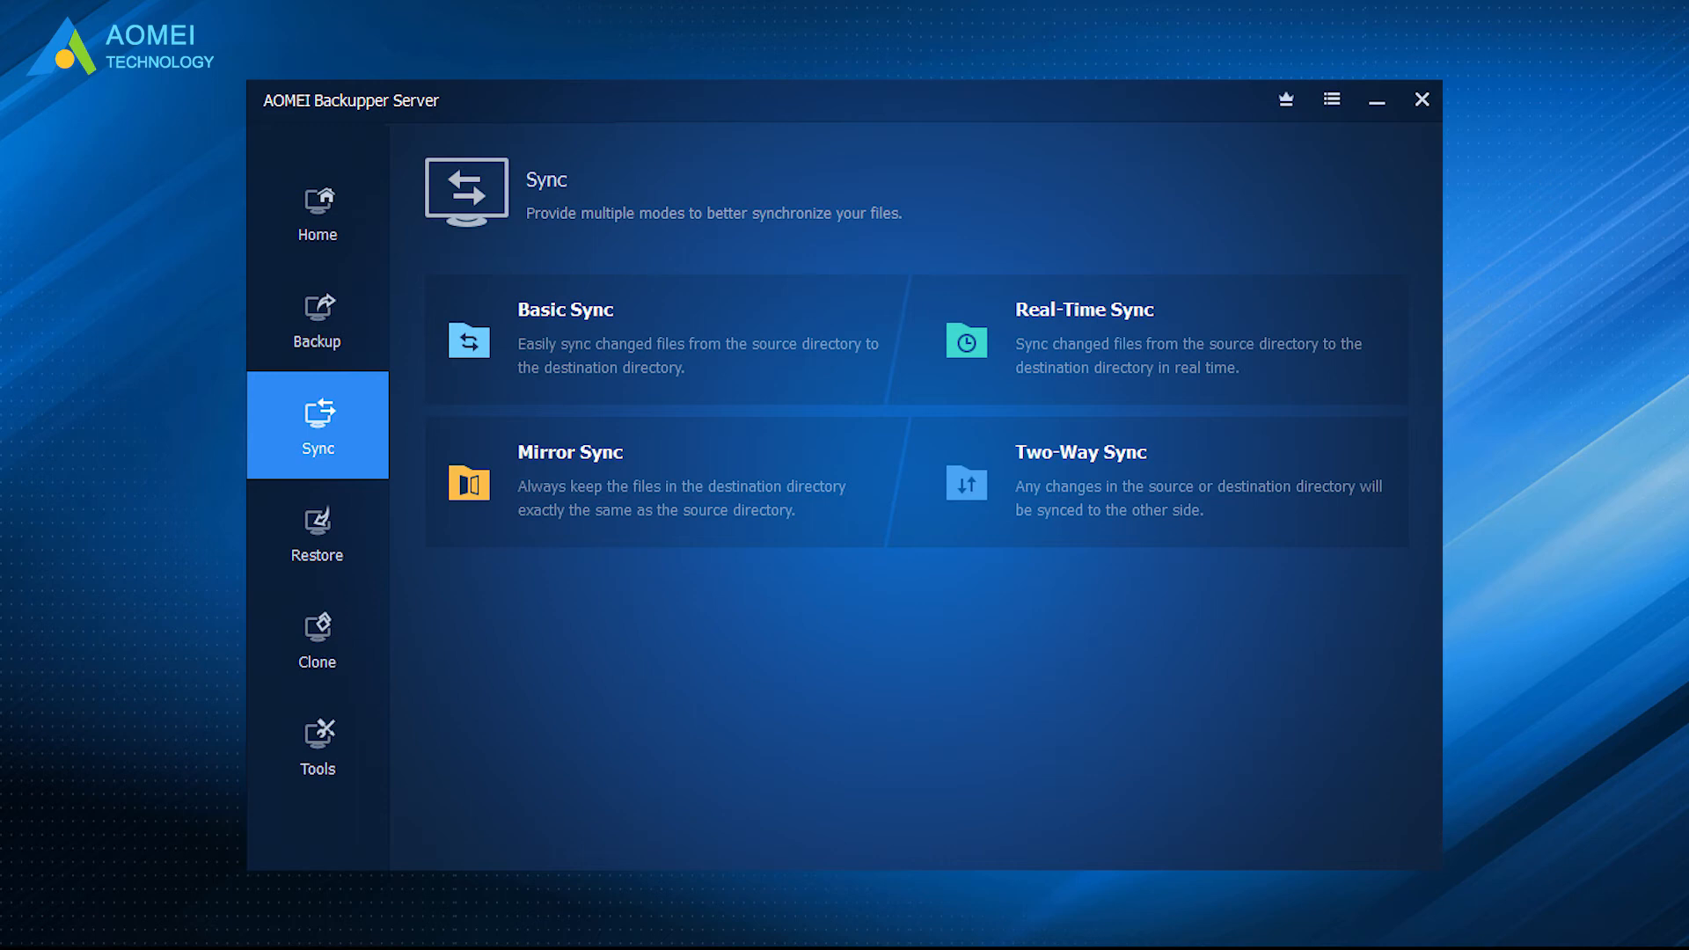
- Close the AOMEI Backupper Server window to return to the desktop
{"action": "left_click", "coordinate": [1375, 99]}
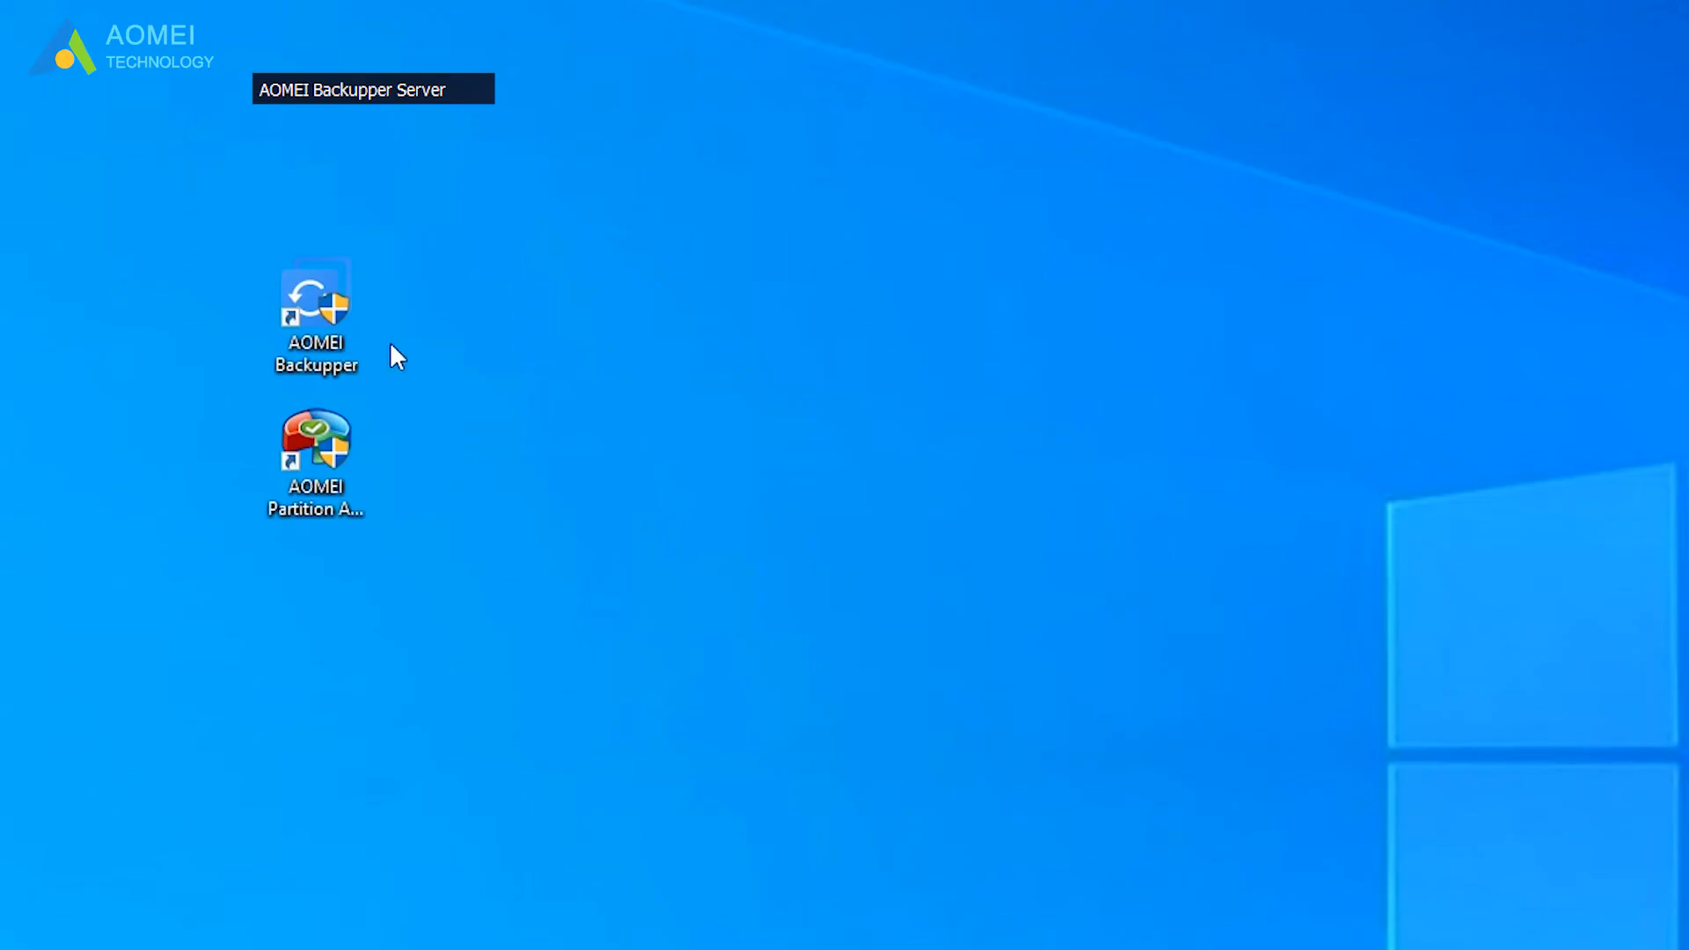
- Relaunch AOMEI Backupper from the desktop and choose Basic Sync on the Sync page
{"action": "double_click", "coordinate": [316, 302]}
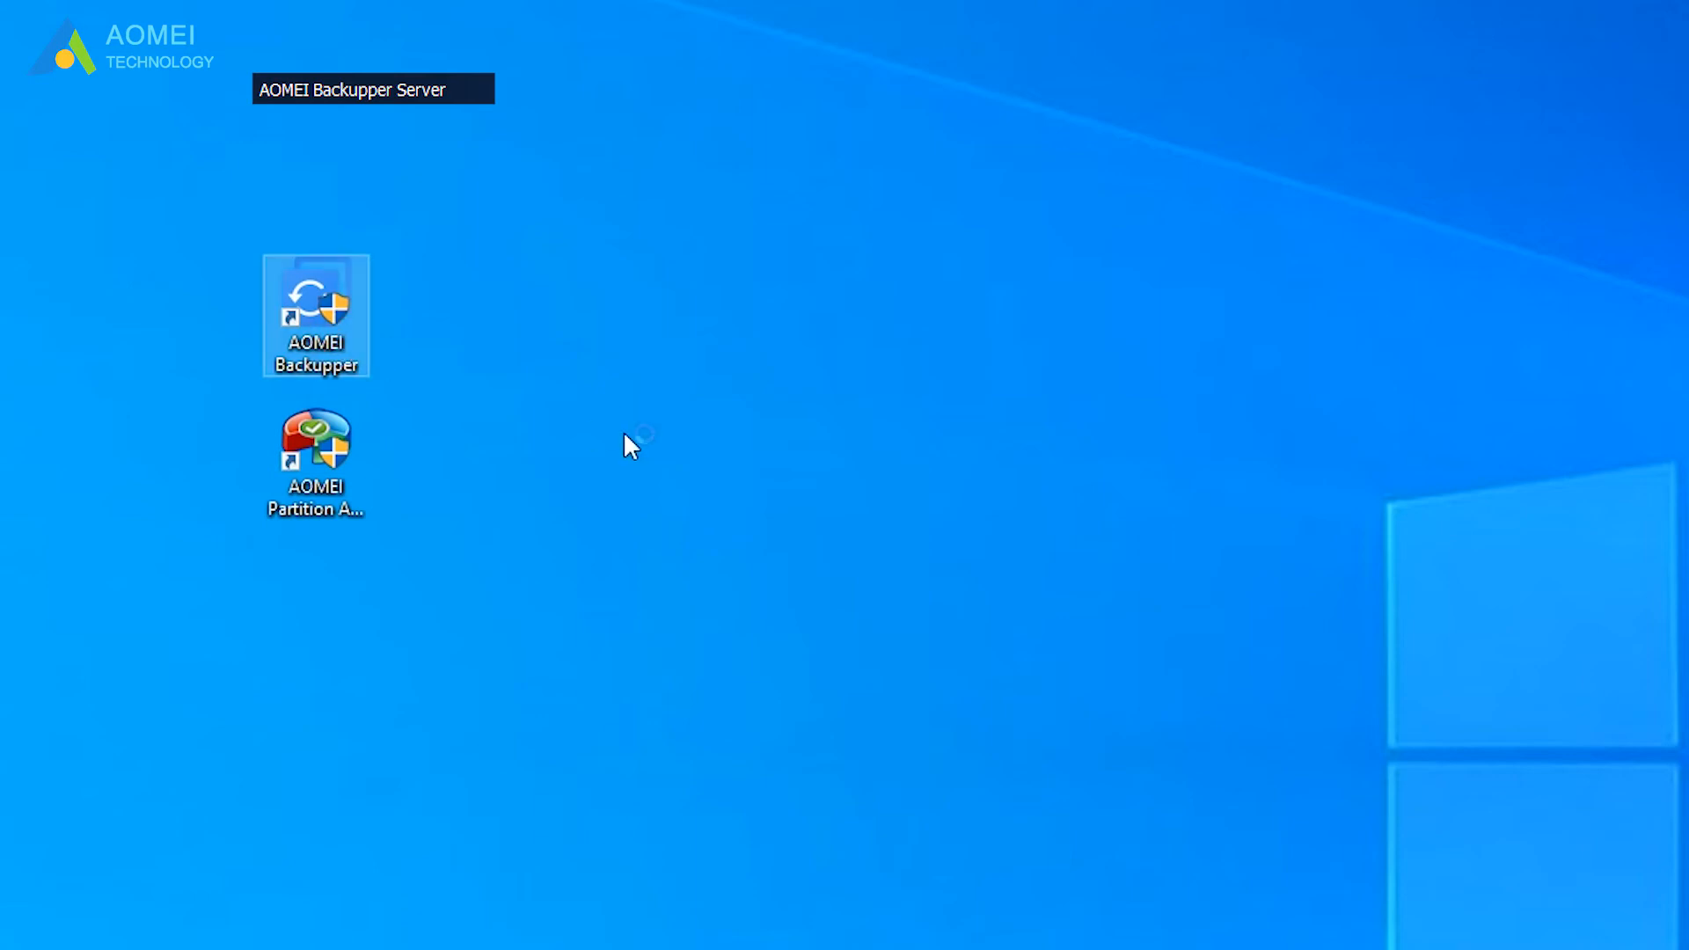
{"action": "double_click", "coordinate": [316, 313]}
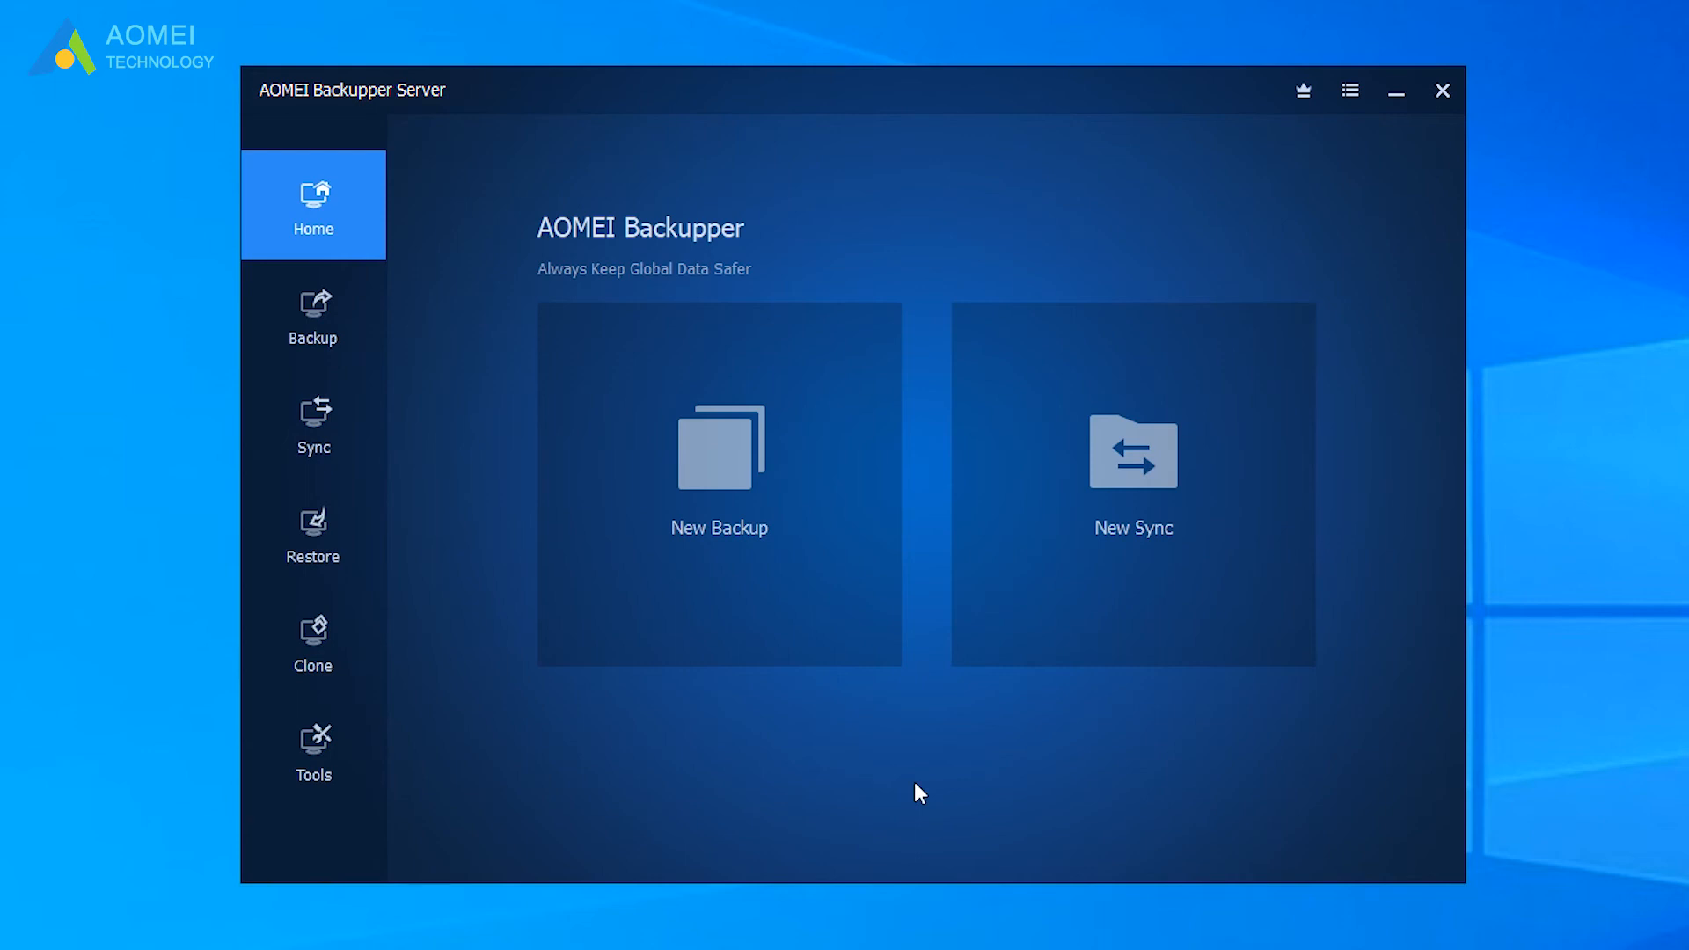
{"action": "left_click", "coordinate": [314, 423]}
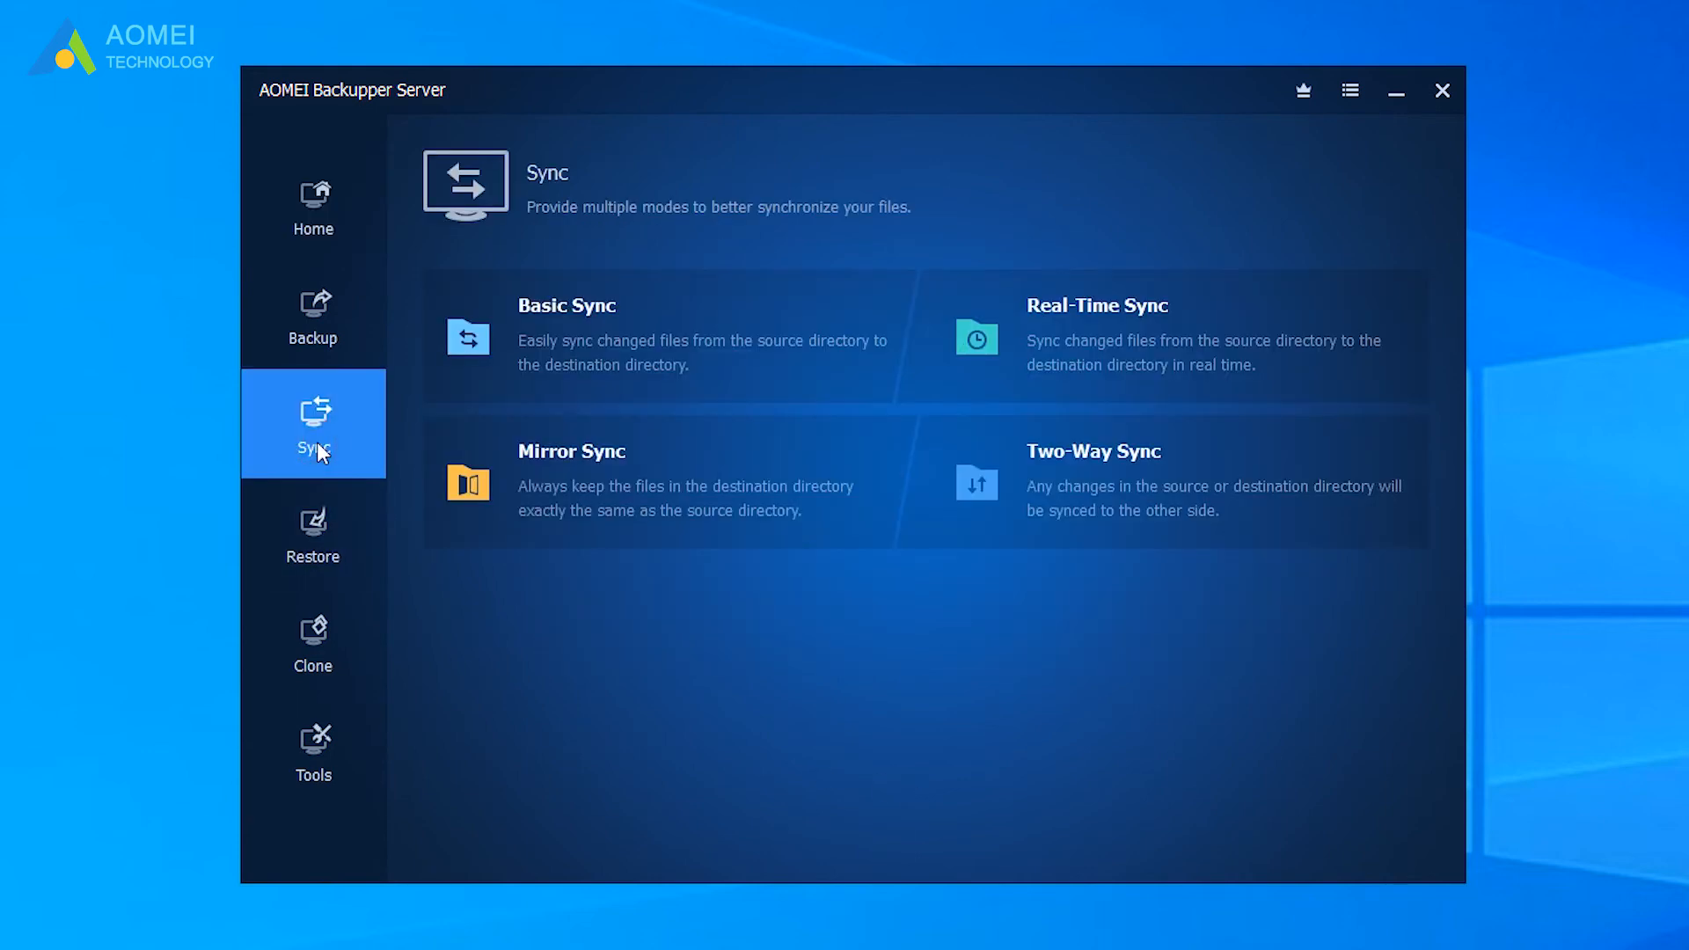
{"action": "mouse_move", "coordinate": [518, 406]}
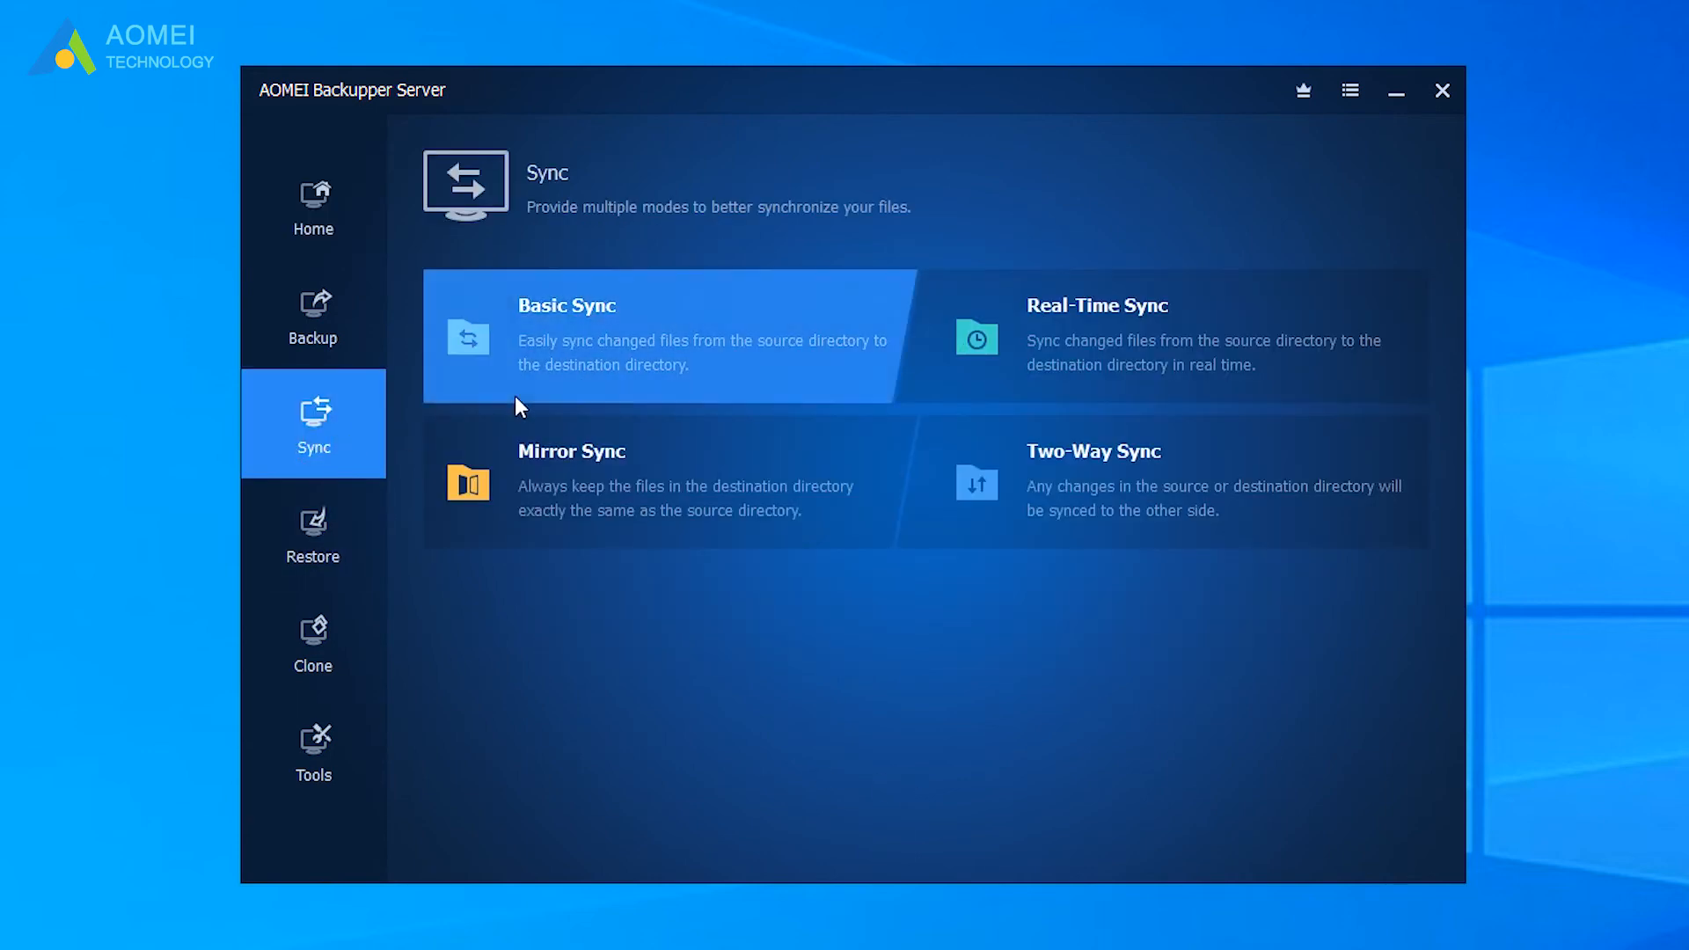
{"action": "left_click", "coordinate": [579, 377]}
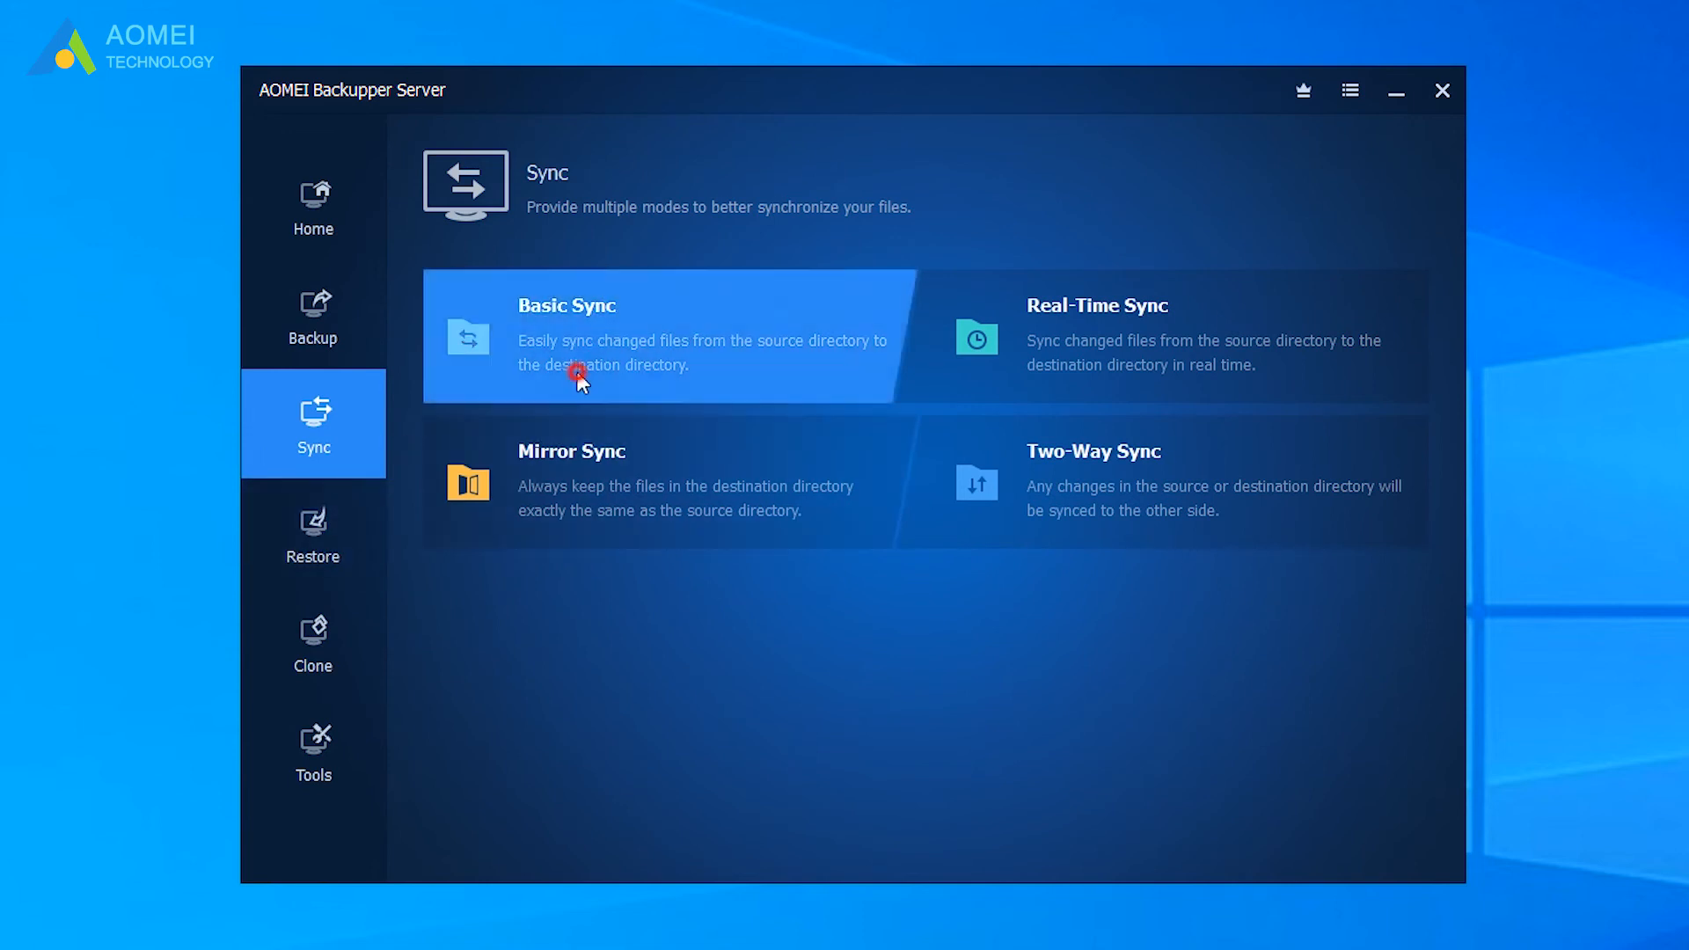
{"action": "left_click", "coordinate": [576, 378]}
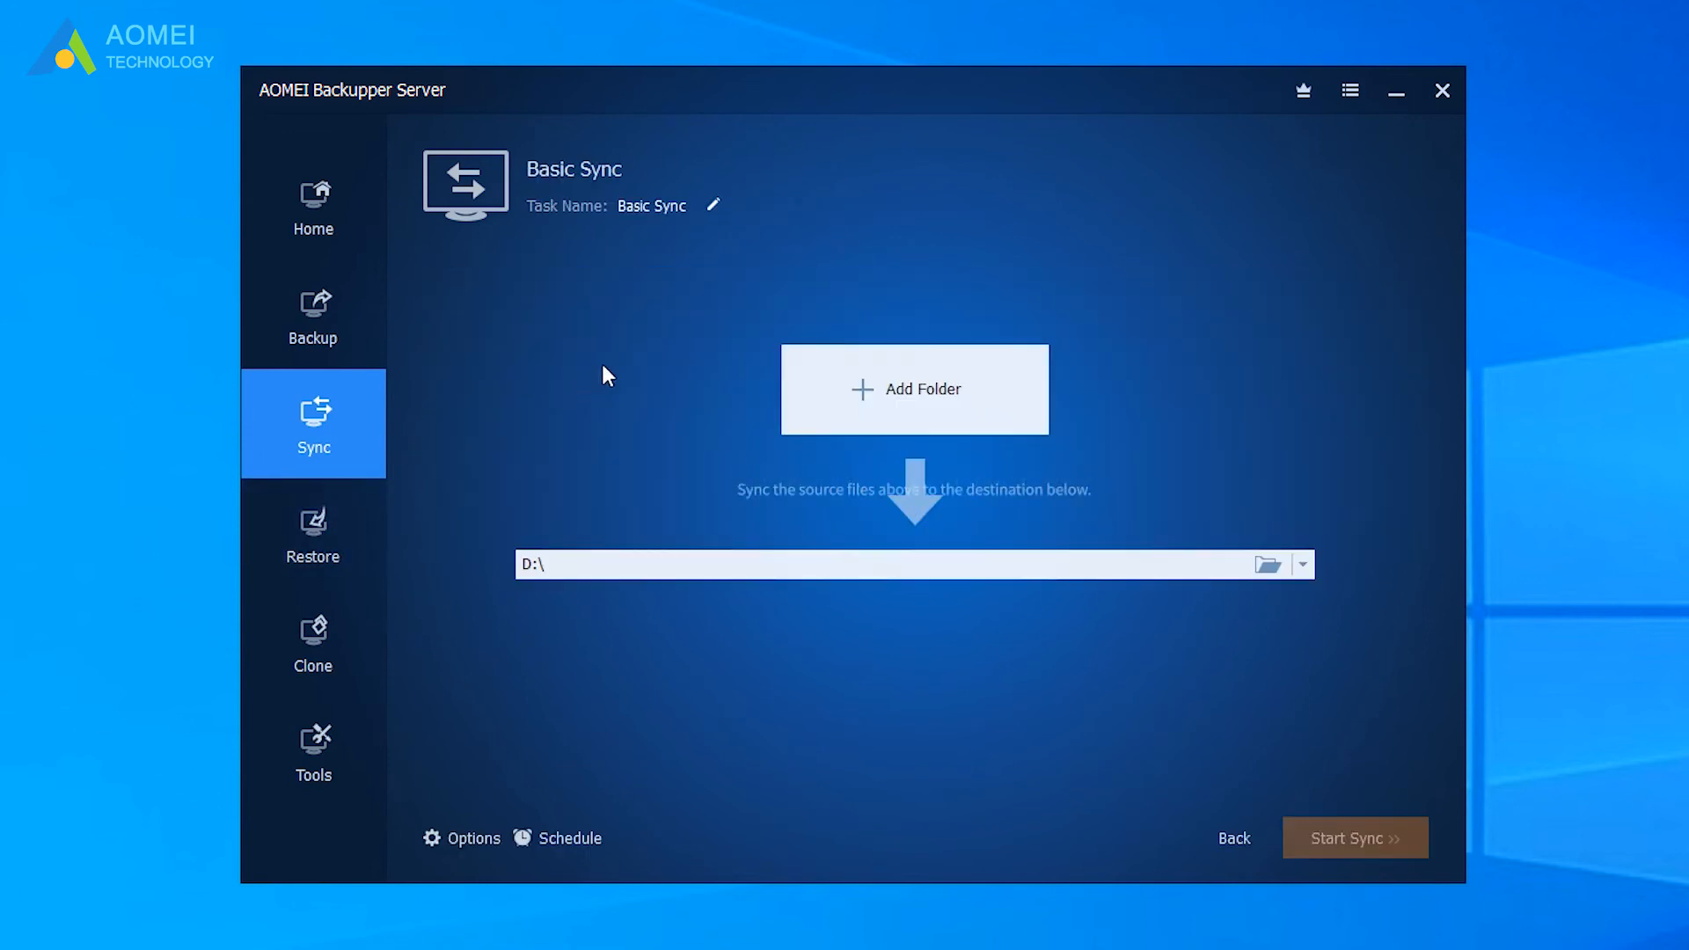
- Add the Share folder on Recovery (G:) as the sync source folder
{"action": "left_click", "coordinate": [714, 206]}
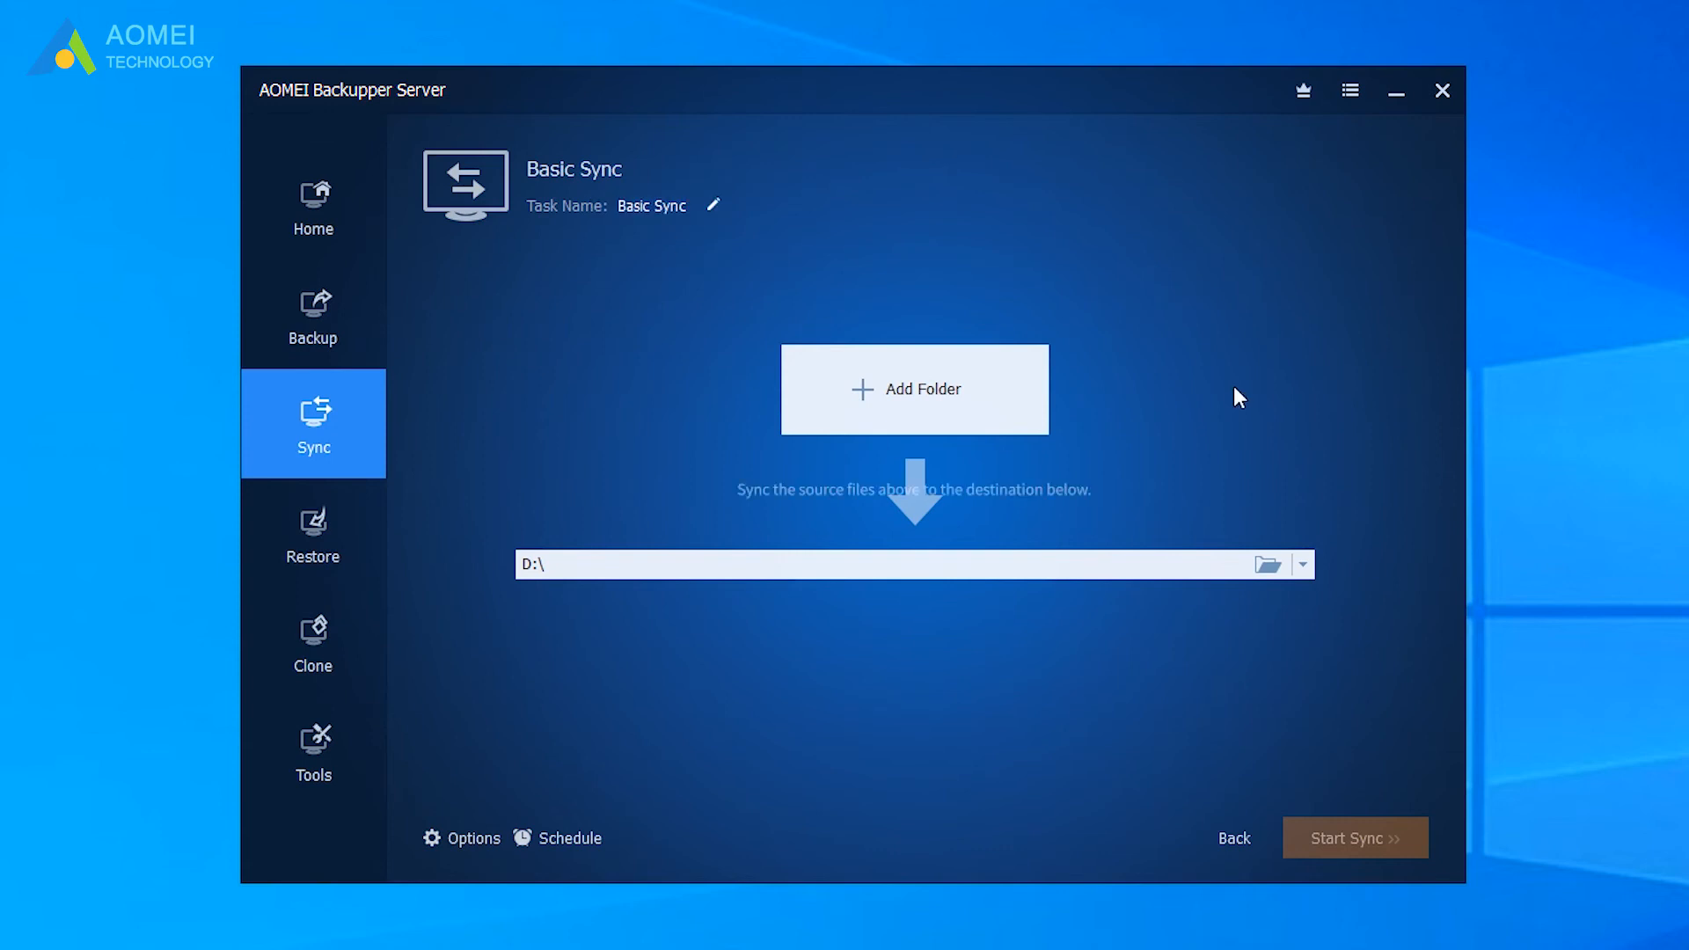
{"action": "left_click", "coordinate": [913, 389]}
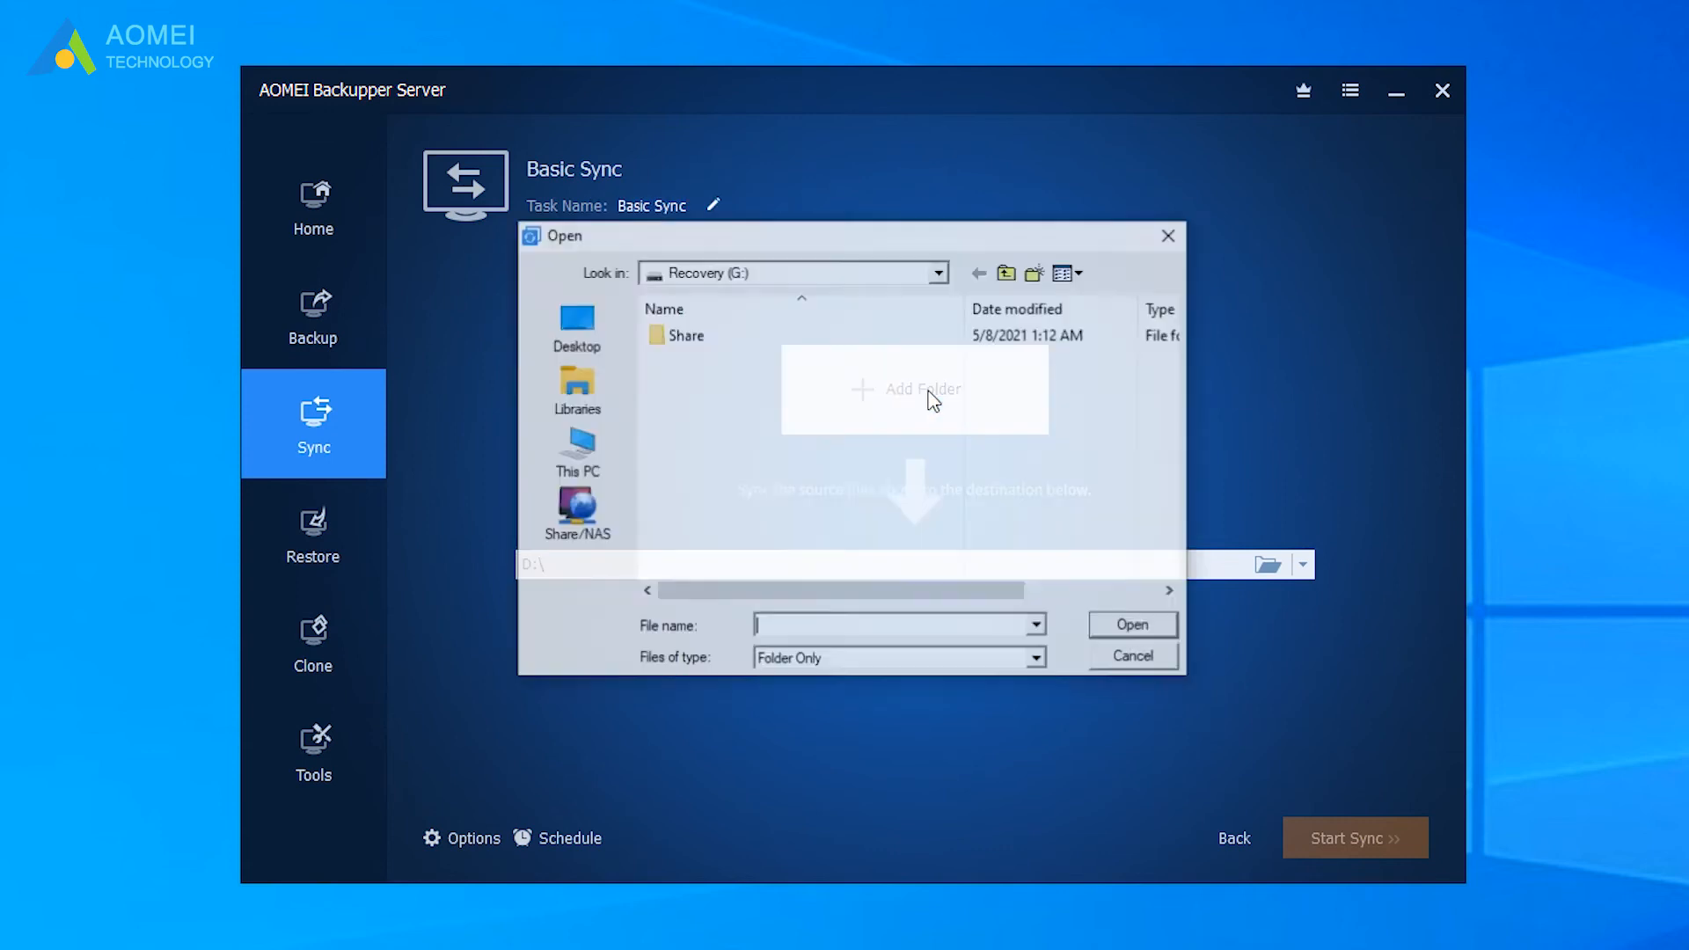
{"action": "left_click", "coordinate": [685, 335]}
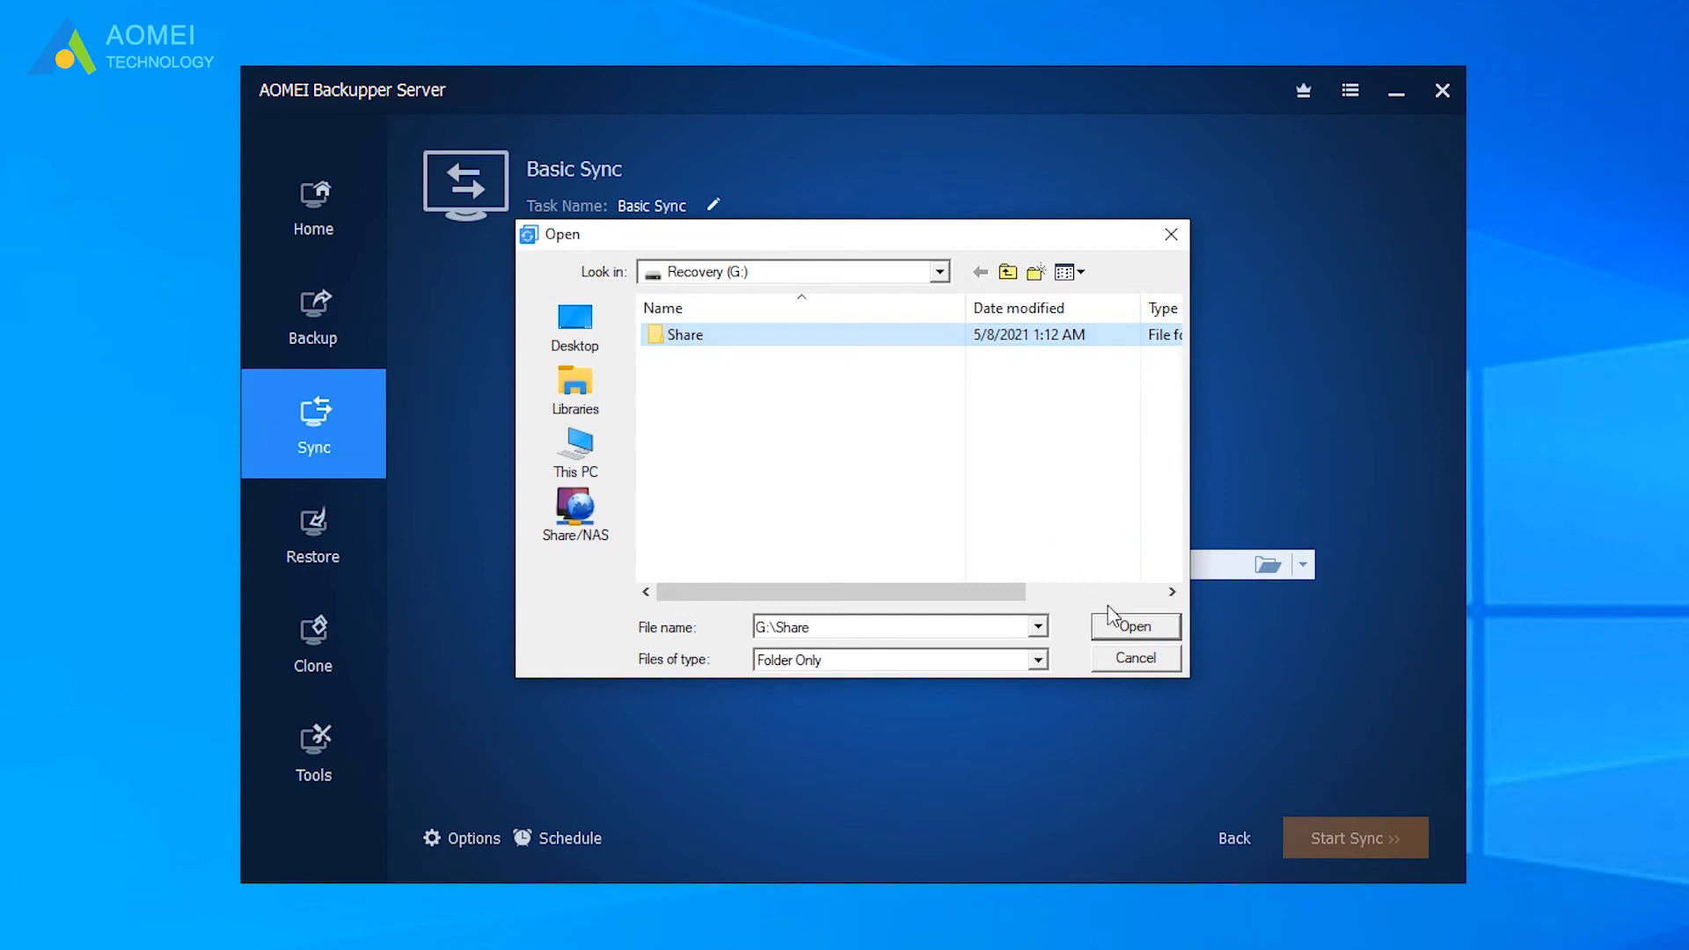
{"action": "left_click", "coordinate": [1134, 625]}
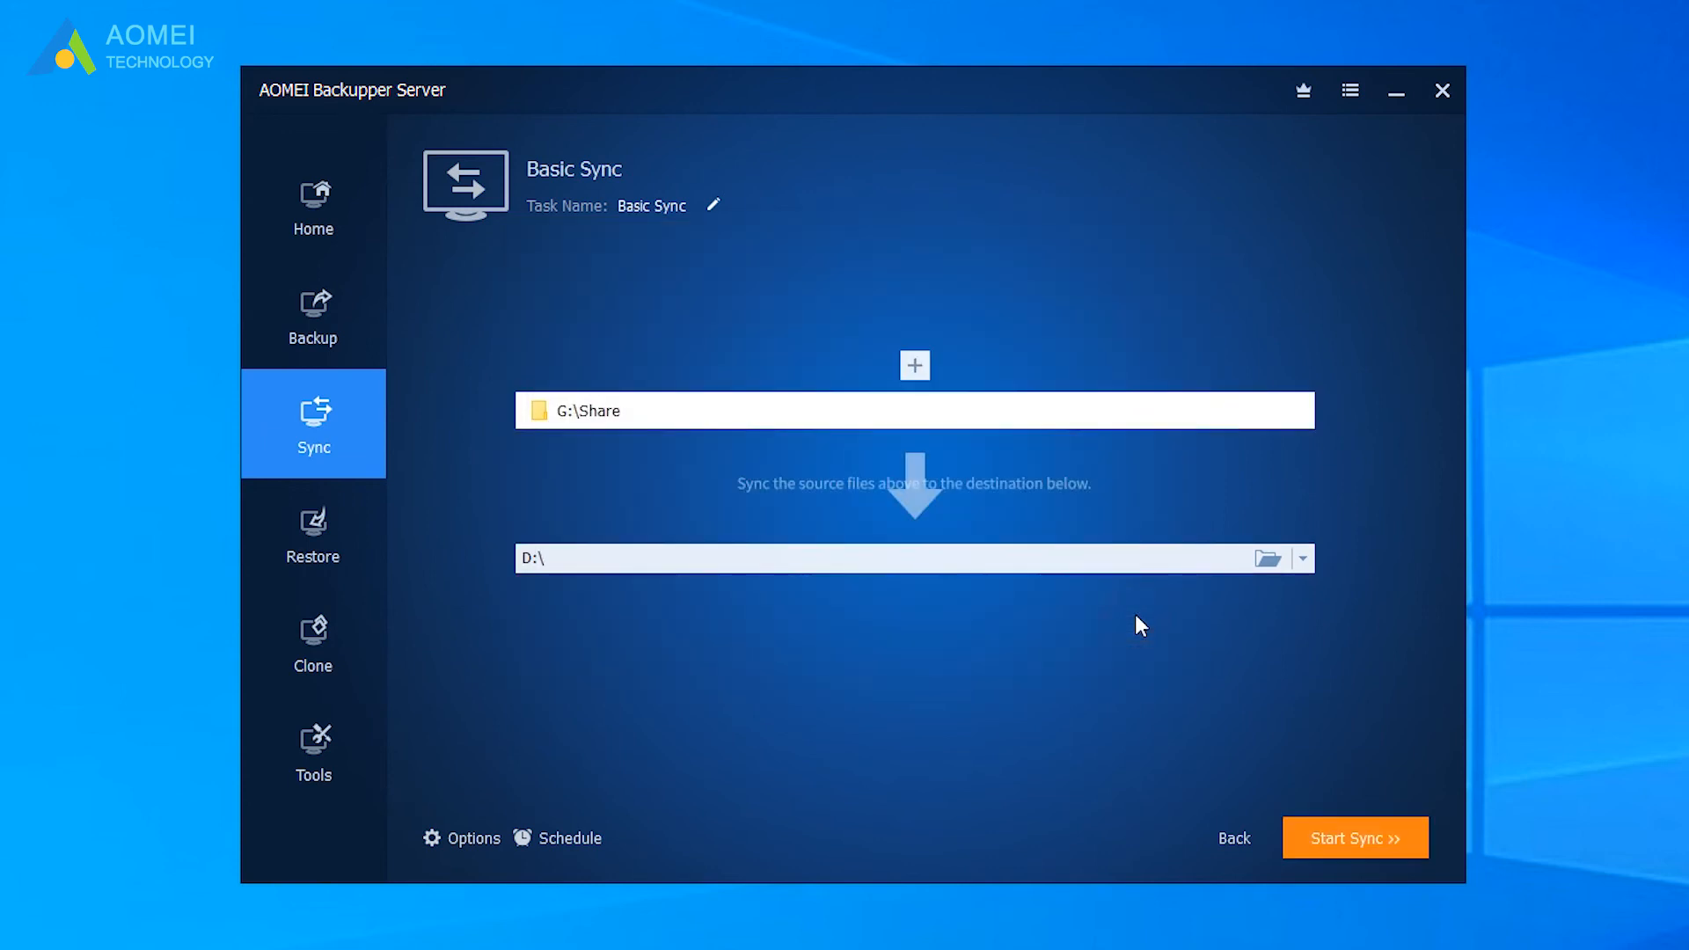
{"action": "left_click", "coordinate": [1300, 558]}
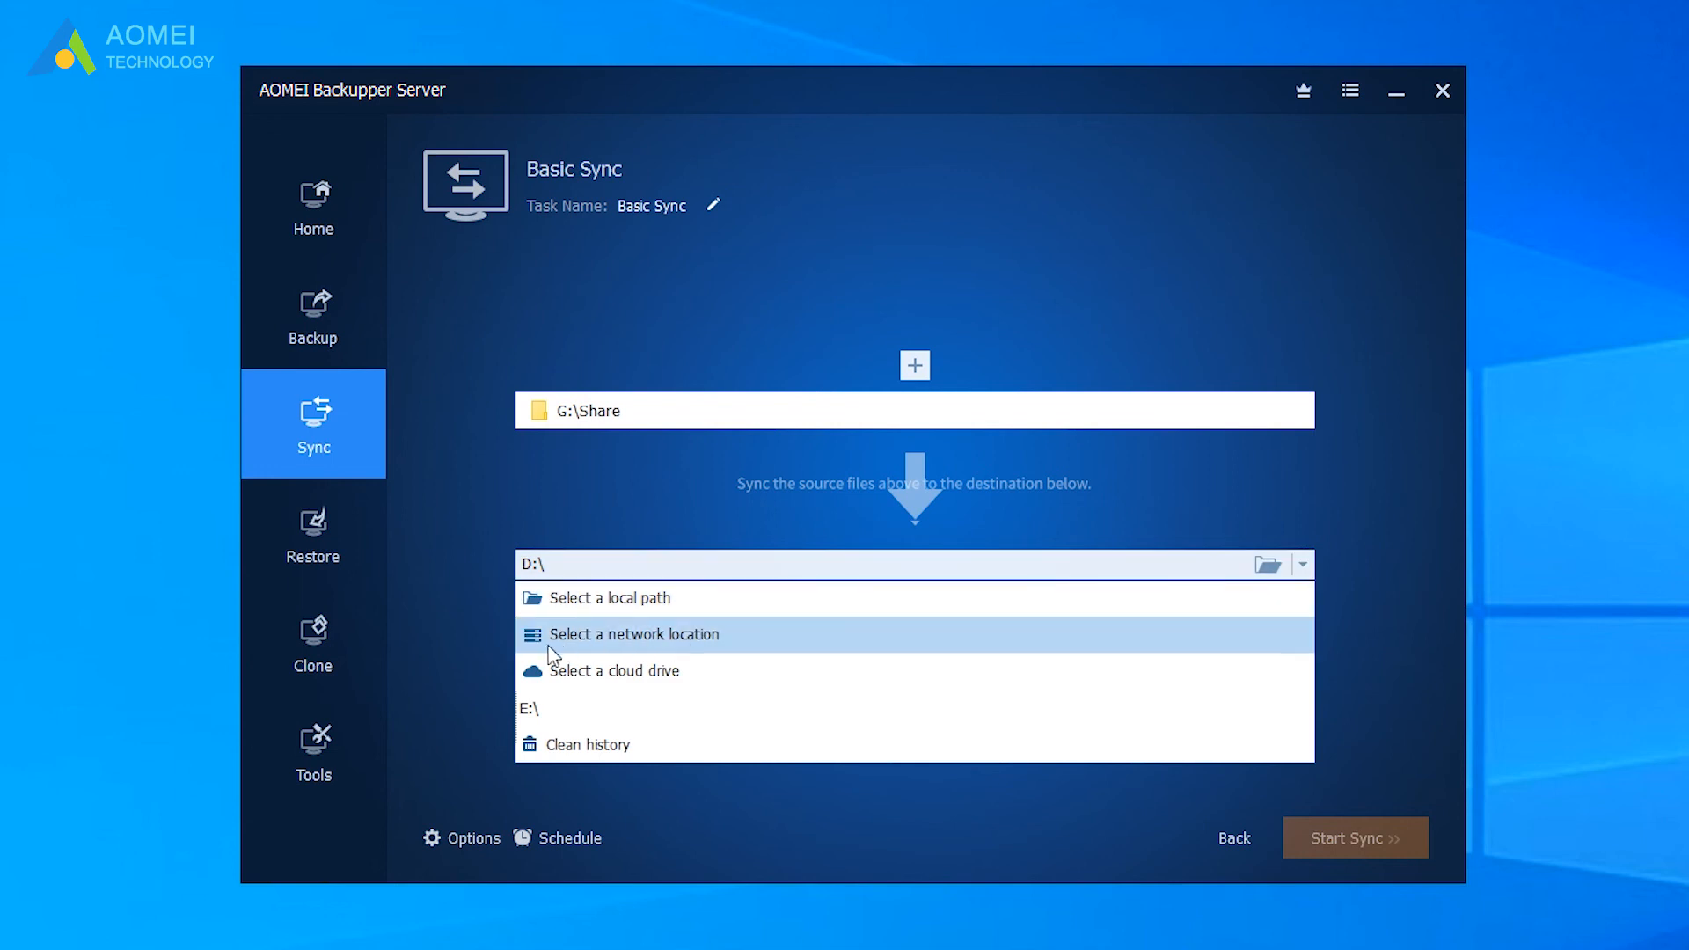
{"action": "mouse_move", "coordinate": [604, 649]}
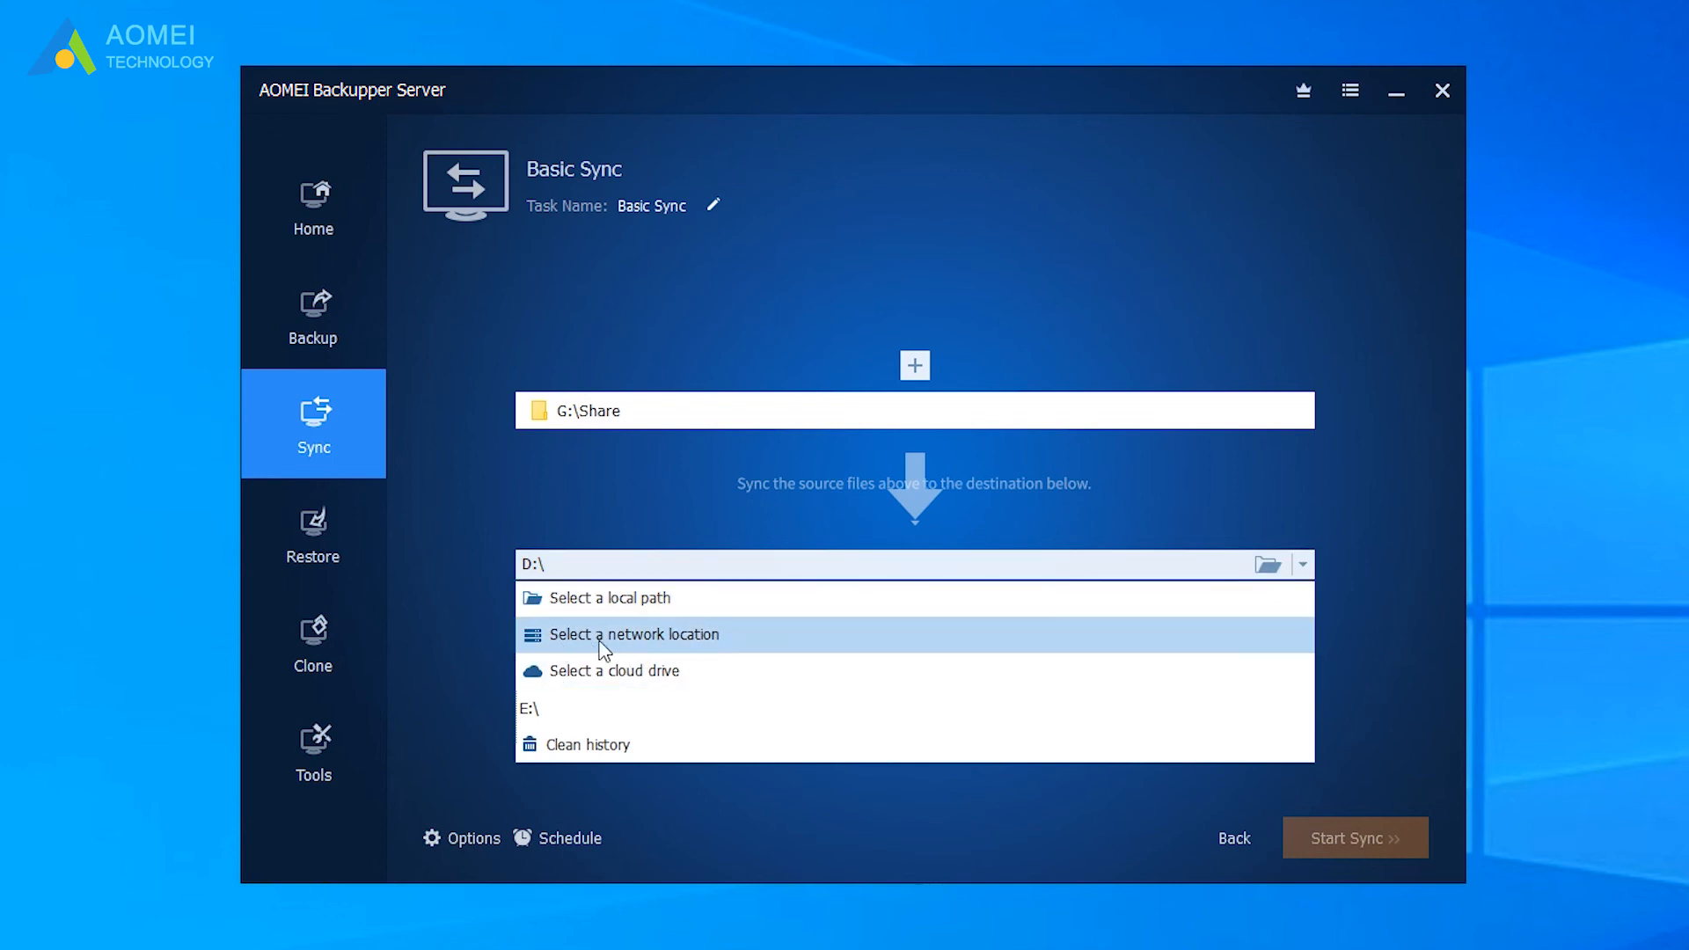
- Add network share \\192.168.0.11\ as destination with Anonymous off and username/password credentials
{"action": "left_click", "coordinate": [635, 634]}
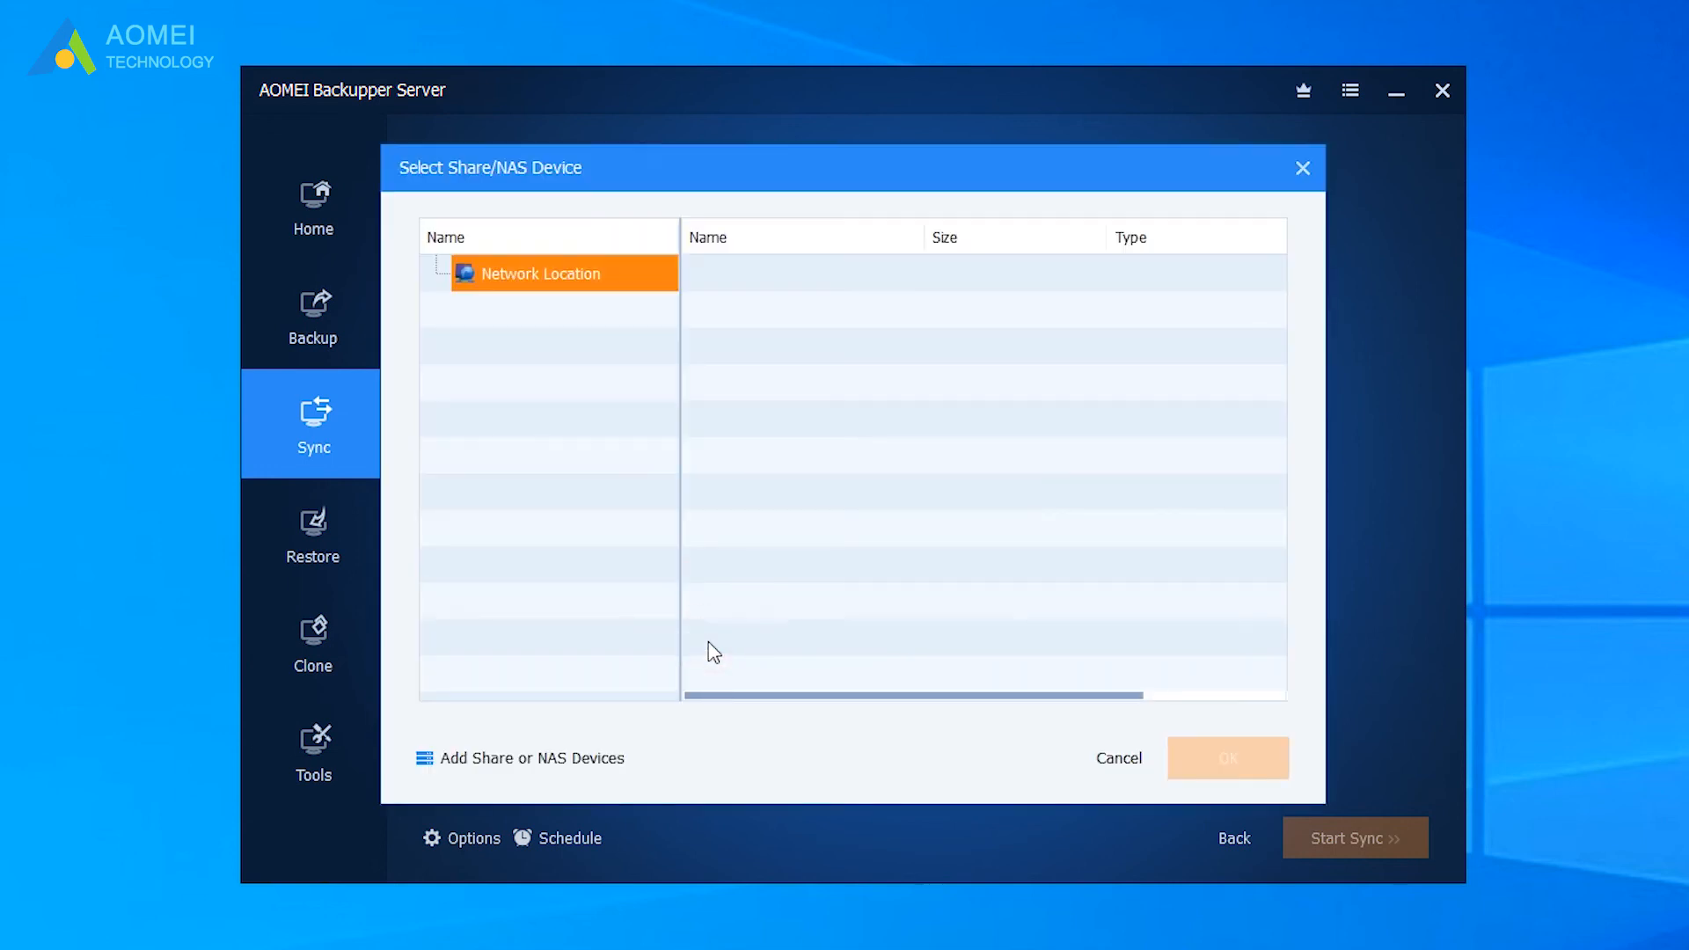
{"action": "mouse_move", "coordinate": [547, 771]}
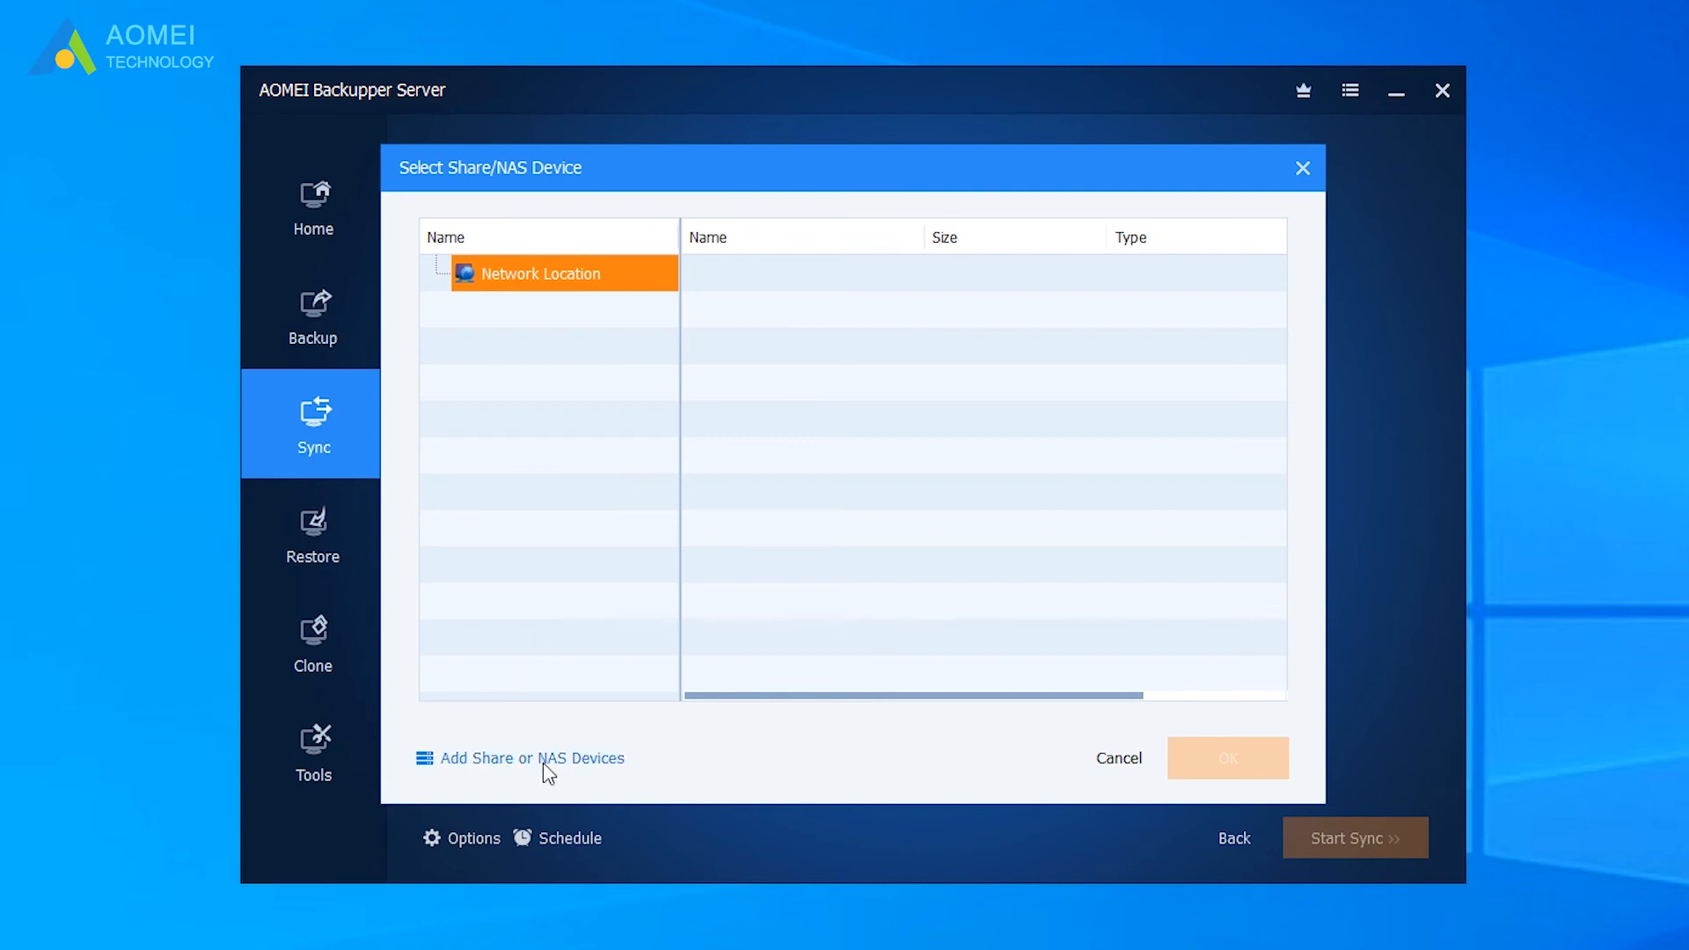
{"action": "left_click", "coordinate": [529, 758]}
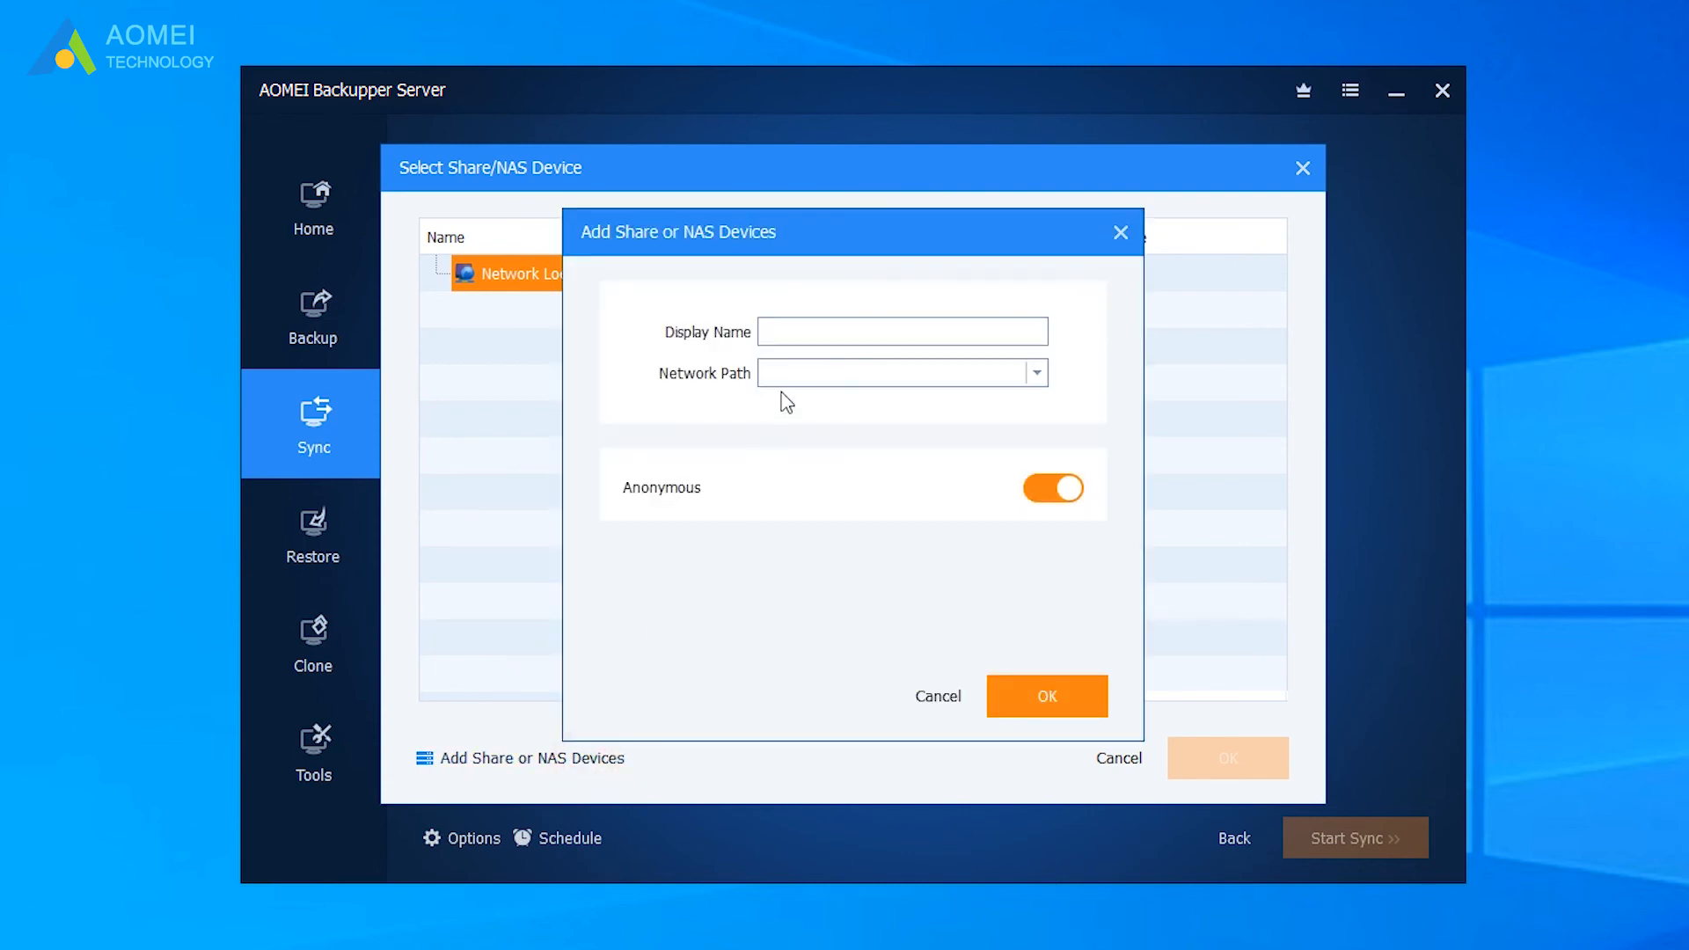
{"action": "left_click", "coordinate": [883, 373]}
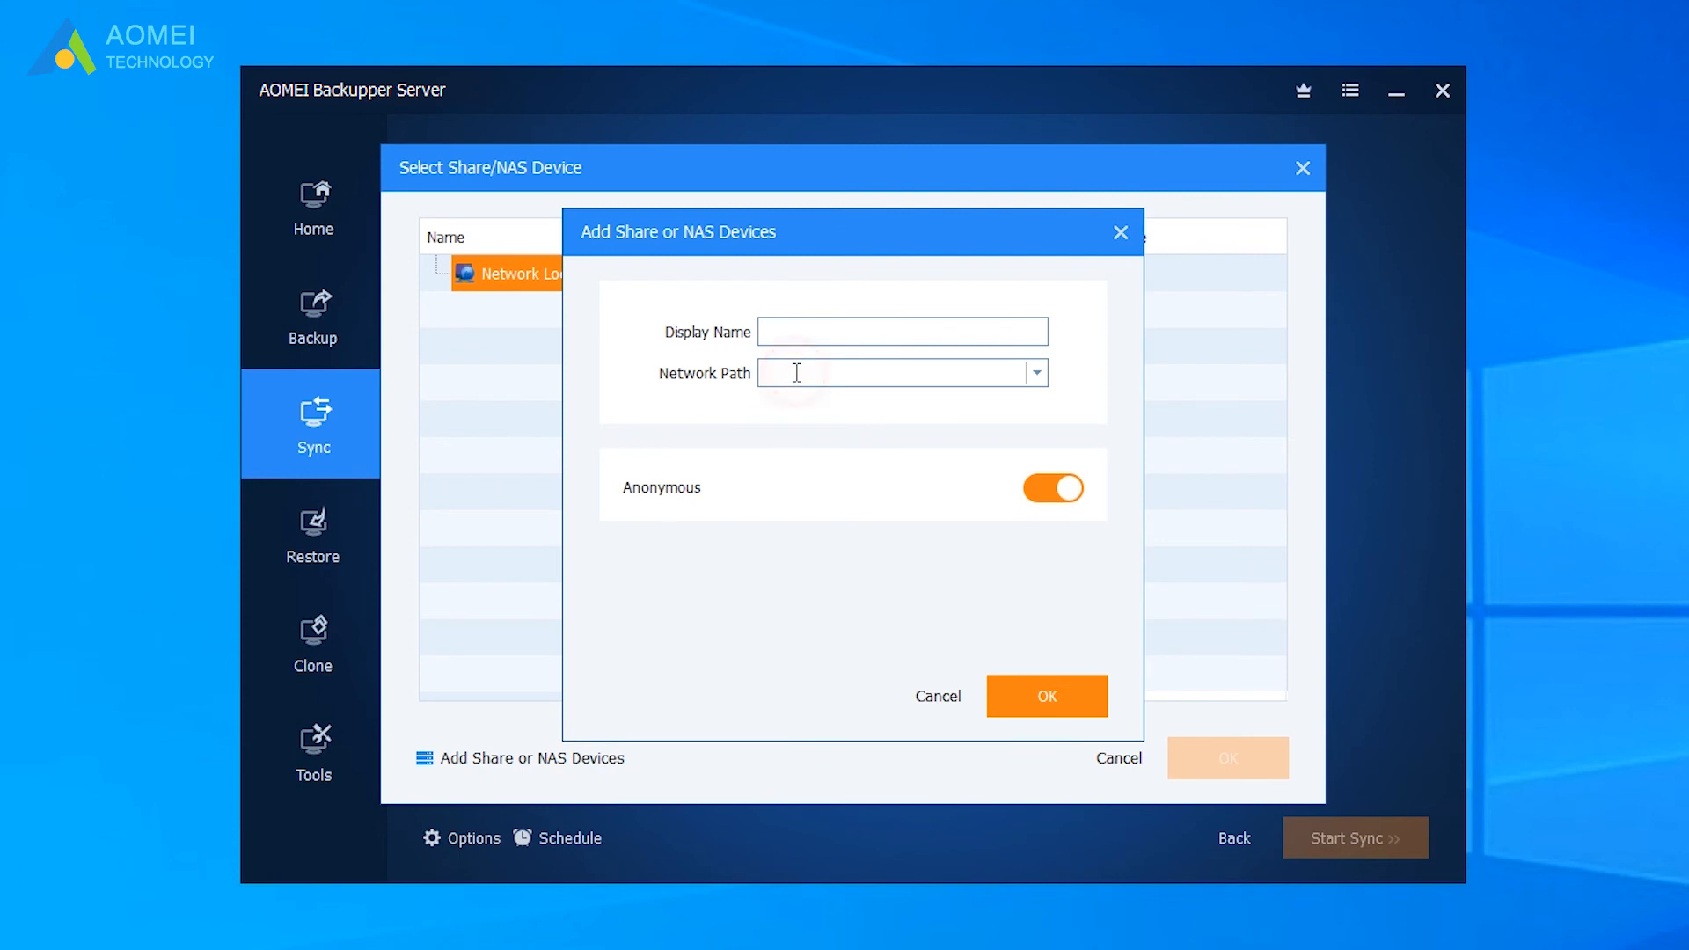
{"action": "left_click", "coordinate": [1054, 488]}
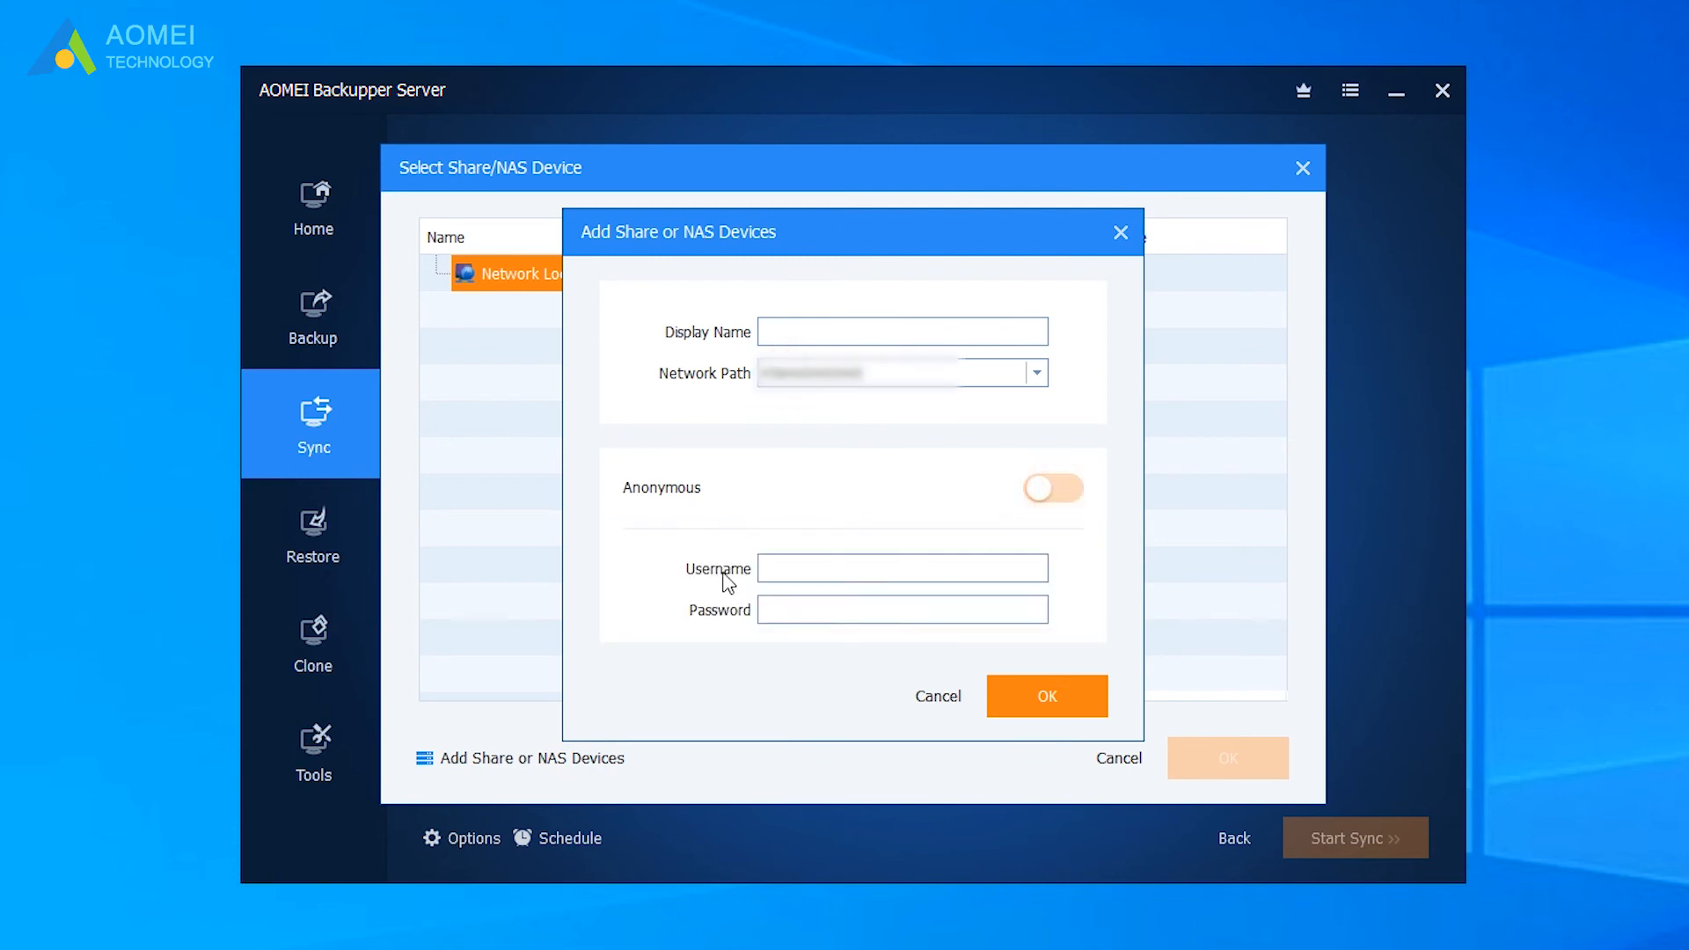
{"action": "left_click", "coordinate": [902, 608]}
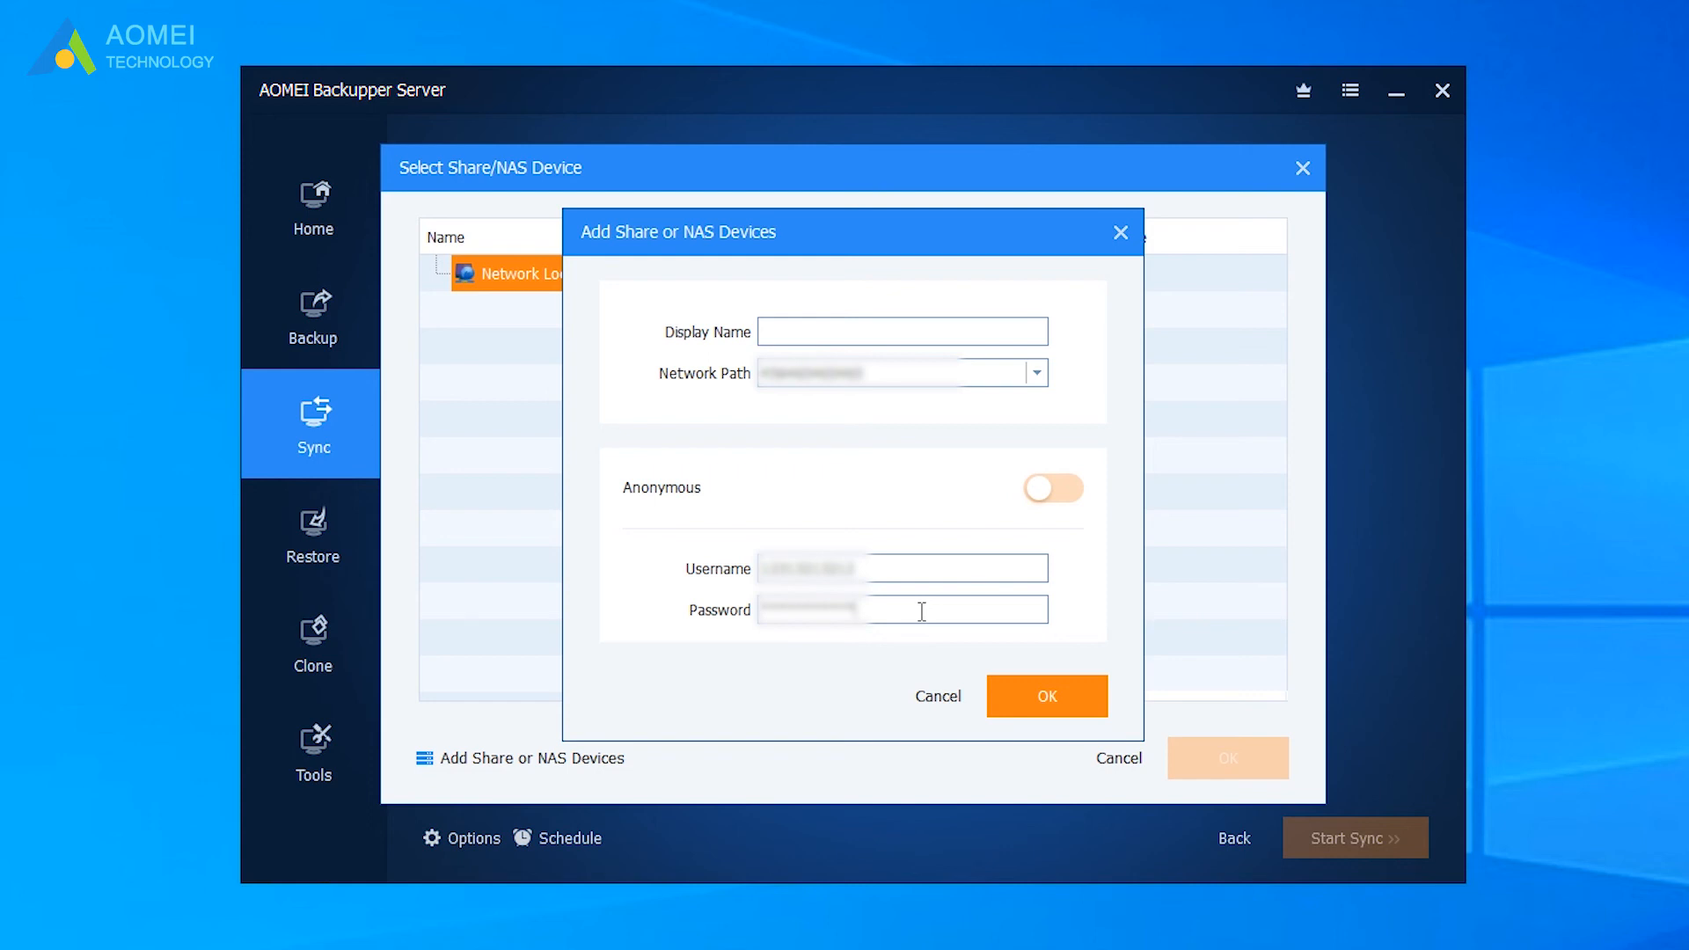
{"action": "left_click", "coordinate": [1045, 696]}
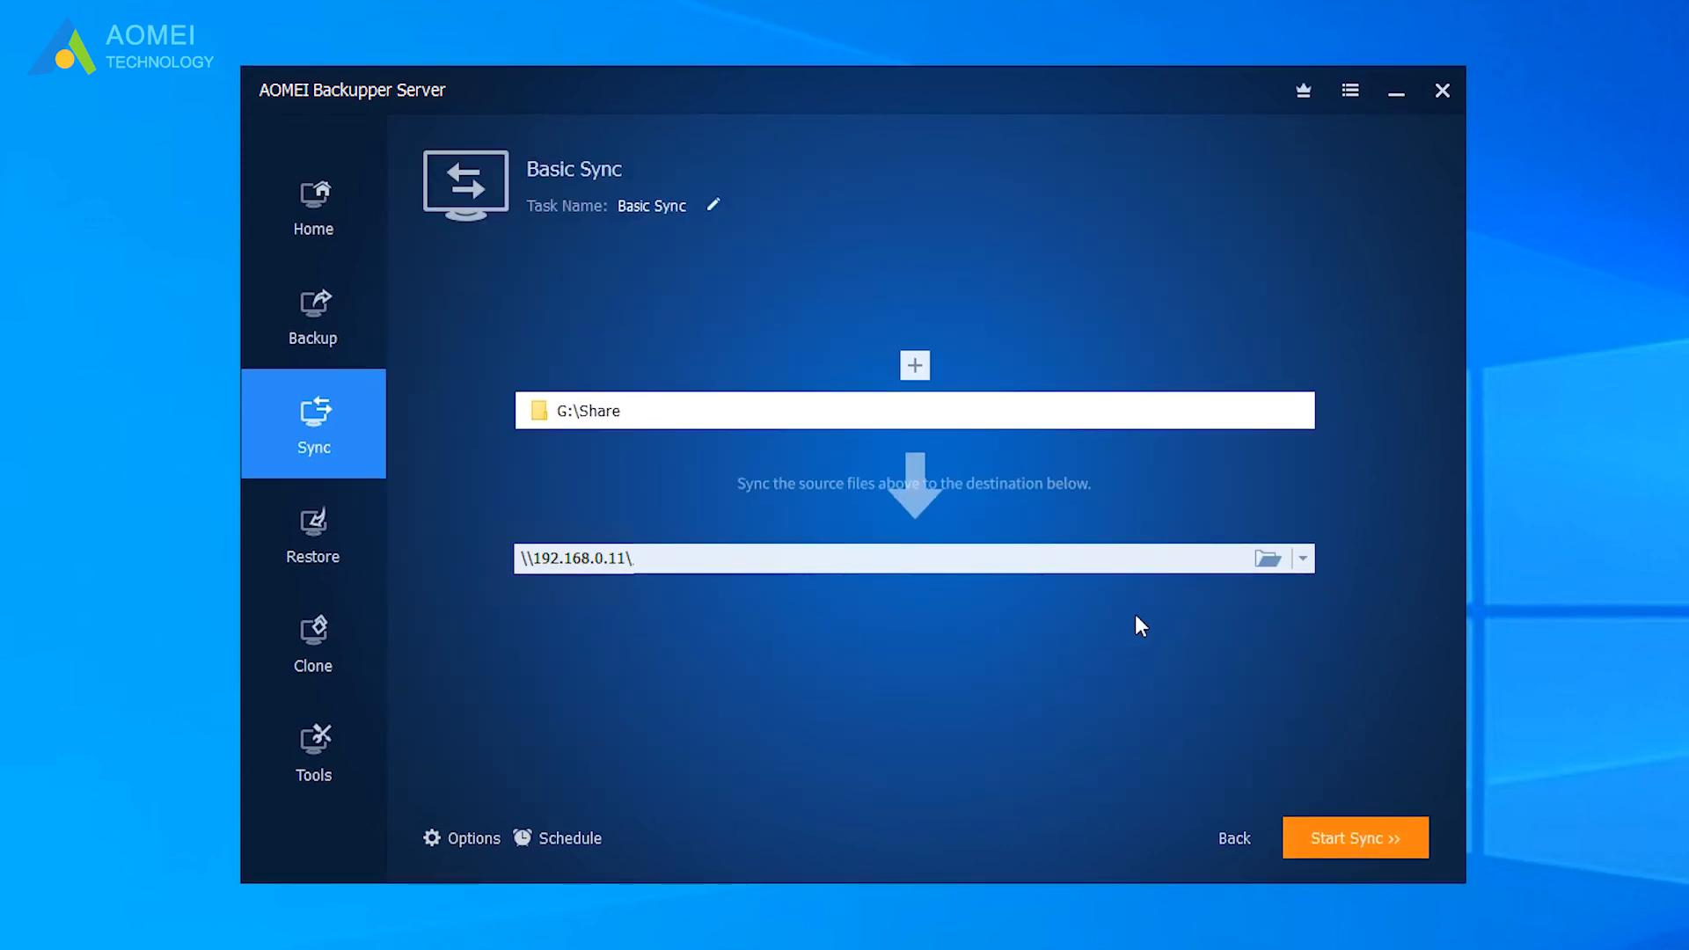
{"action": "mouse_move", "coordinate": [590, 850]}
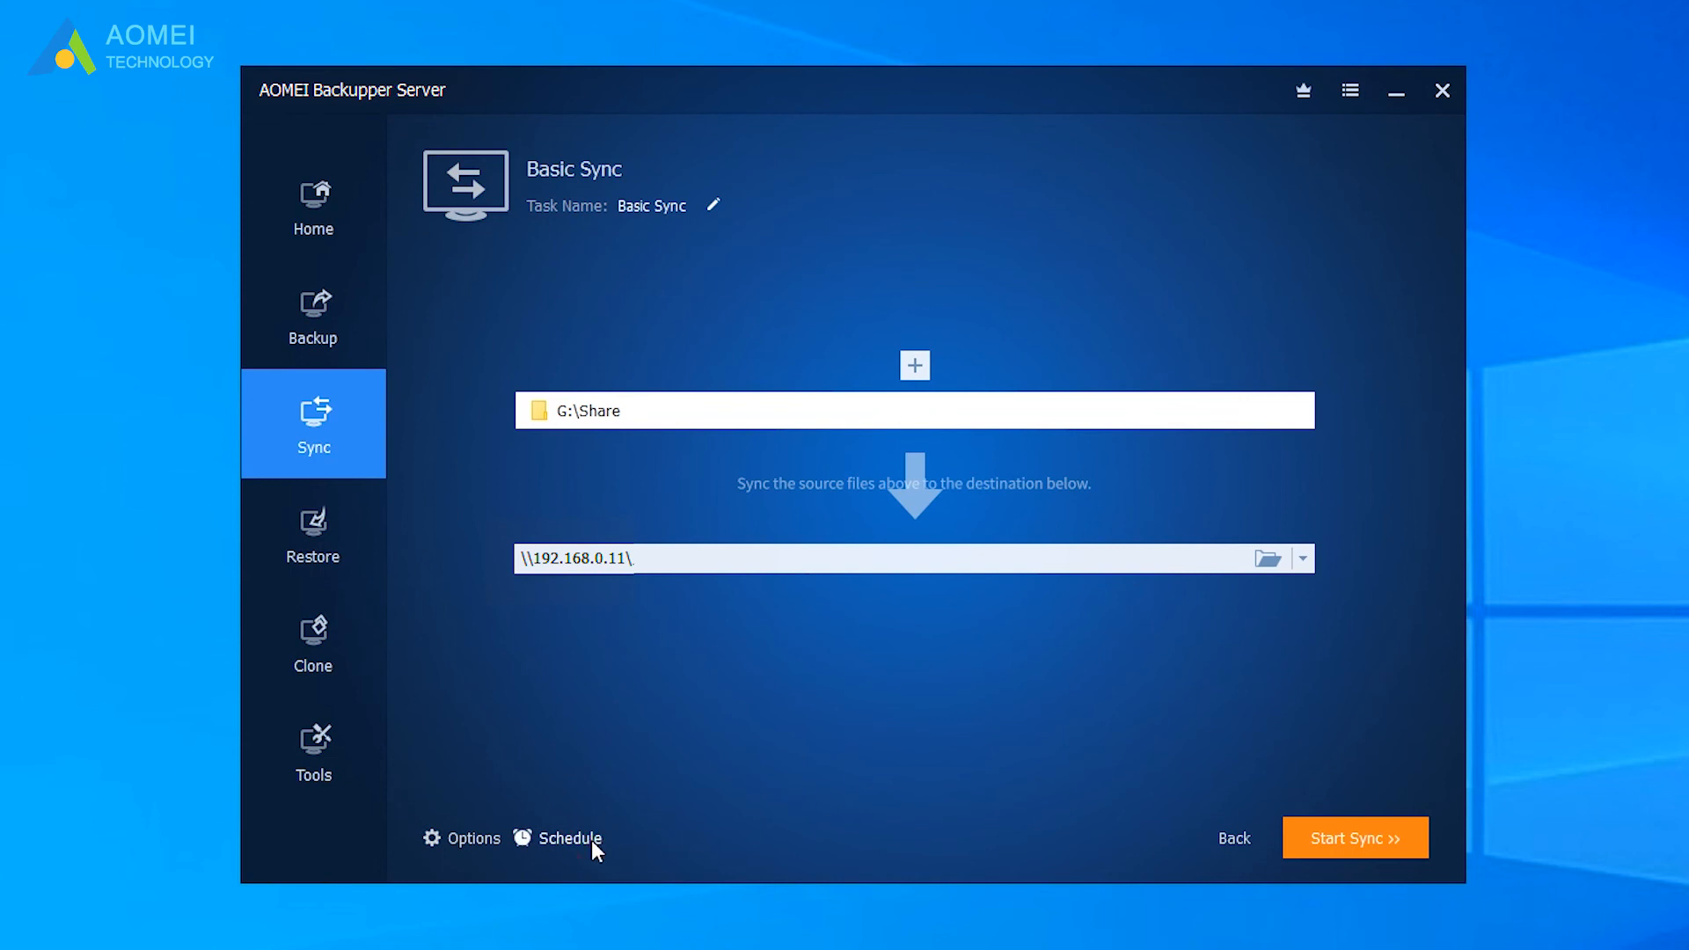
- Confirm the Schedule Settings and start the G:\Share to network share sync
{"action": "left_click", "coordinate": [569, 839]}
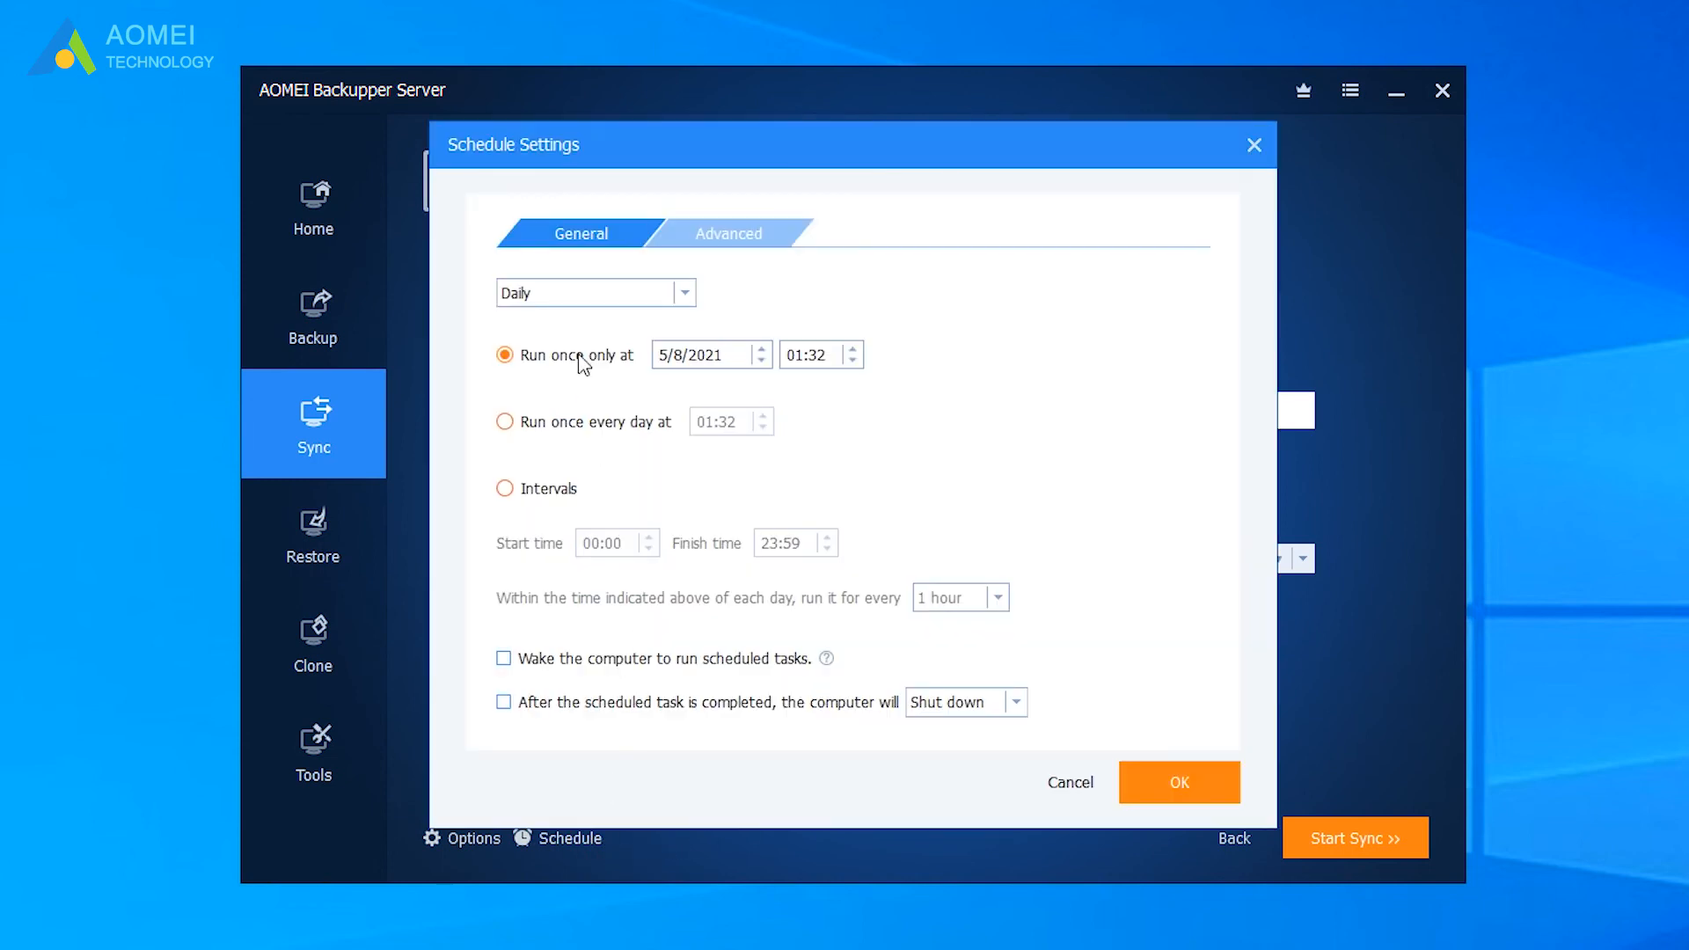
{"action": "mouse_move", "coordinate": [1450, 639]}
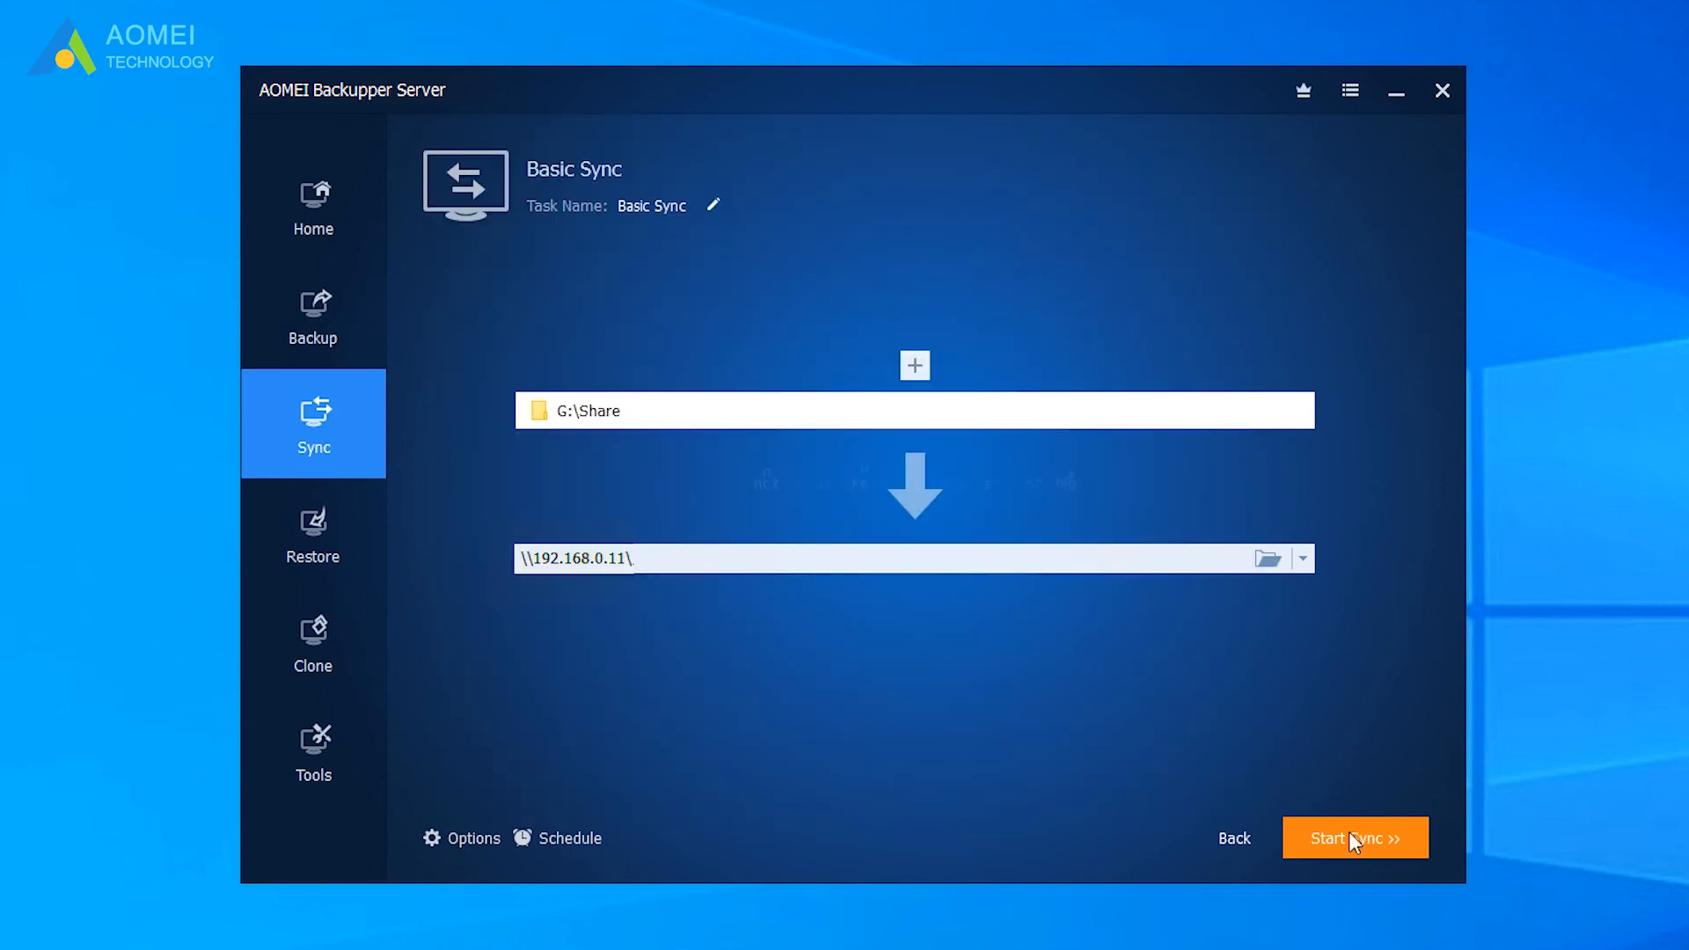
{"action": "left_click", "coordinate": [1354, 838]}
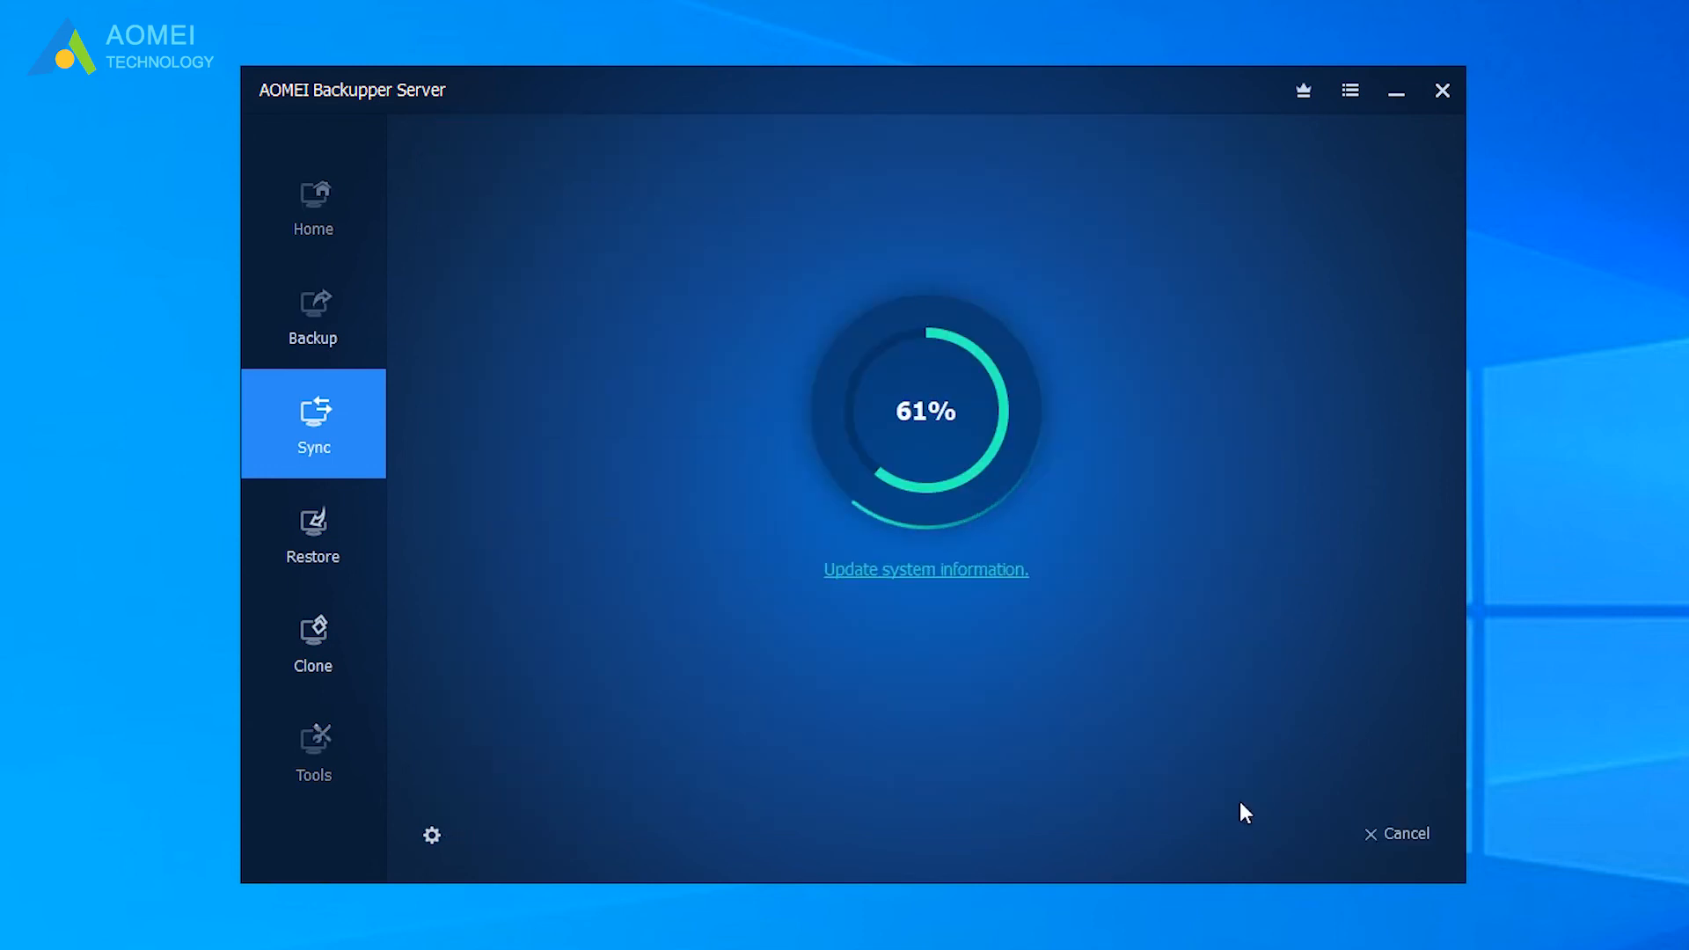